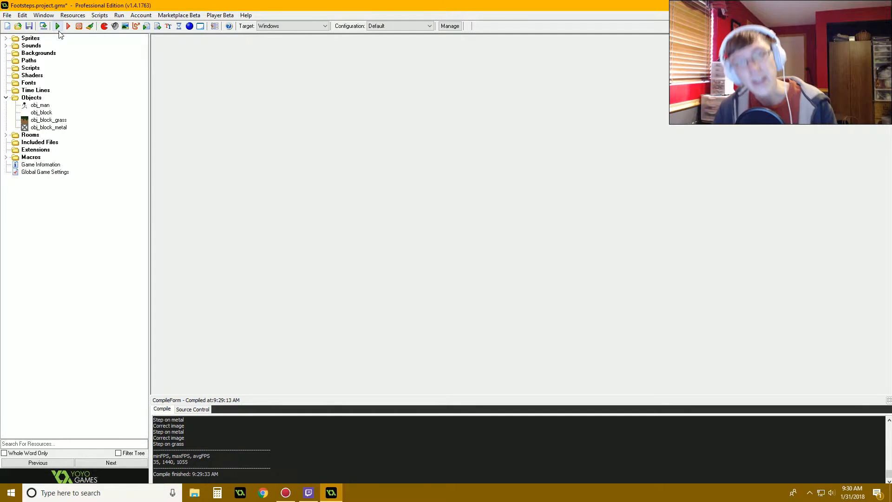
mouse_move(104, 46)
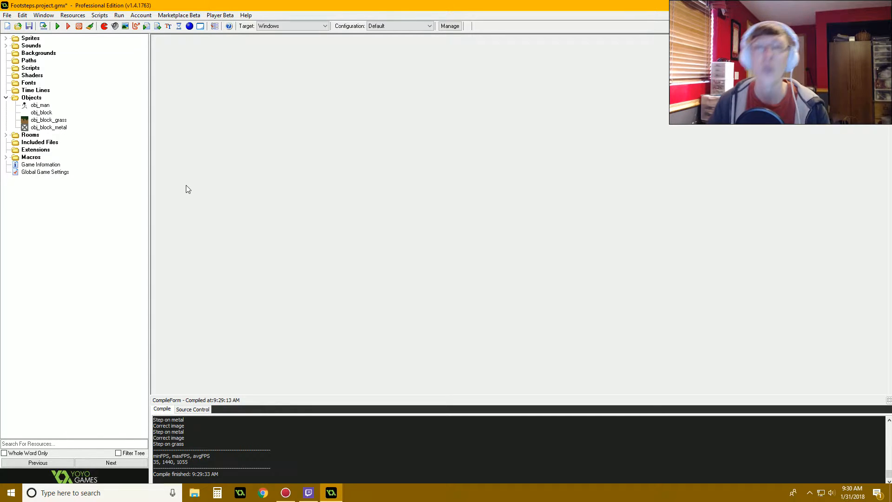
mouse_move(103, 156)
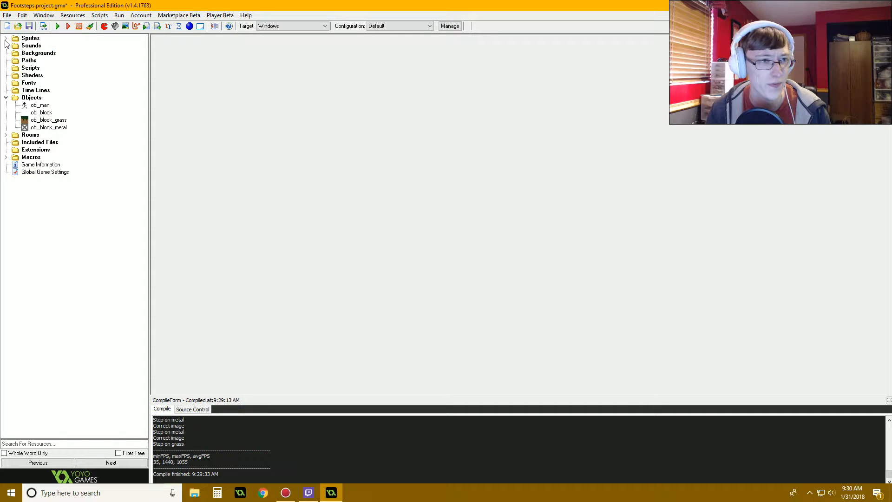
Step: Inspect spr_man in the image editor and preview spr_man_walk's 28-frame animation
double_click(39, 45)
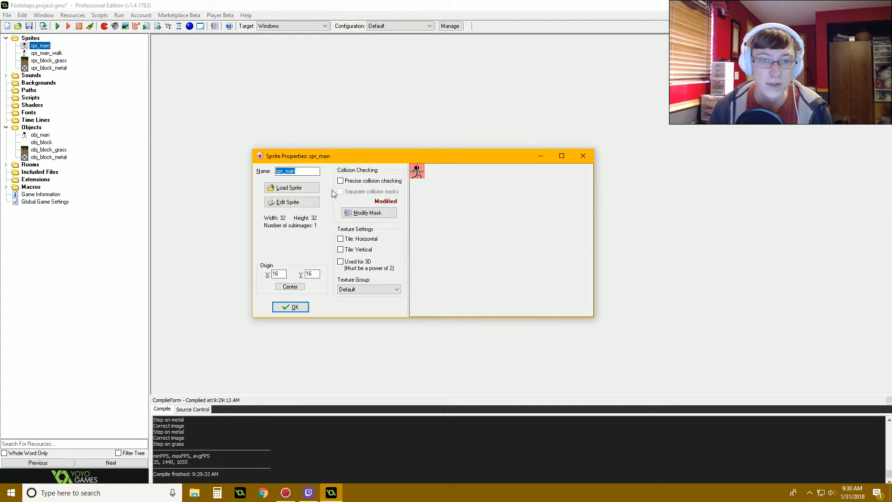
click(290, 202)
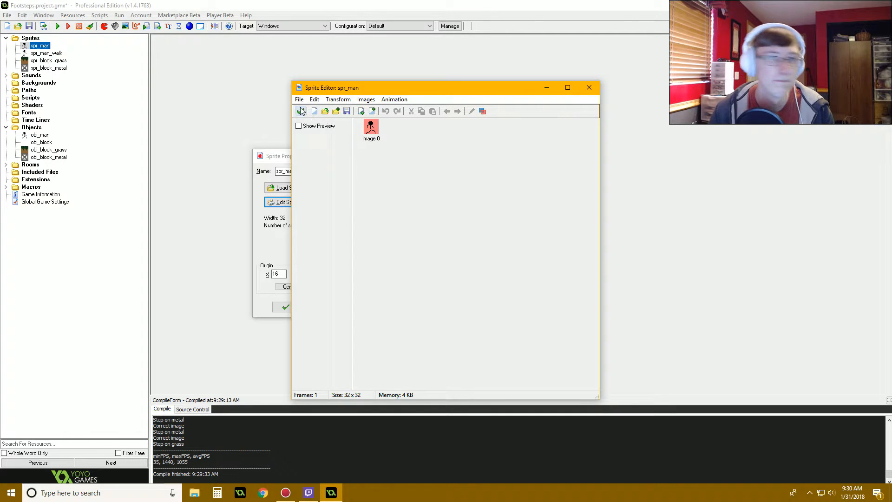
double_click(47, 53)
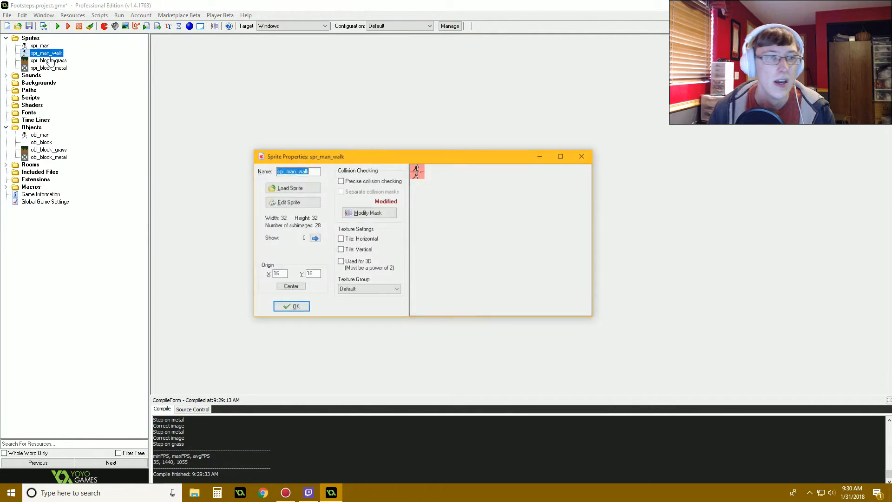
click(291, 202)
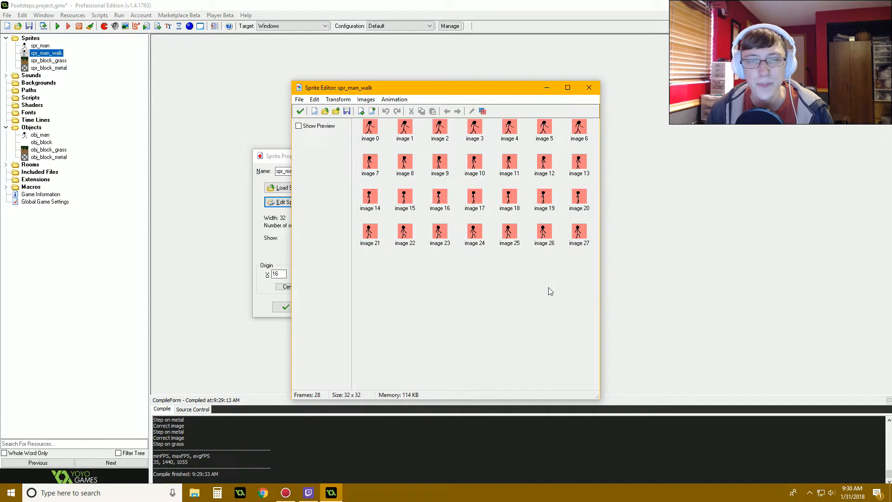
click(299, 126)
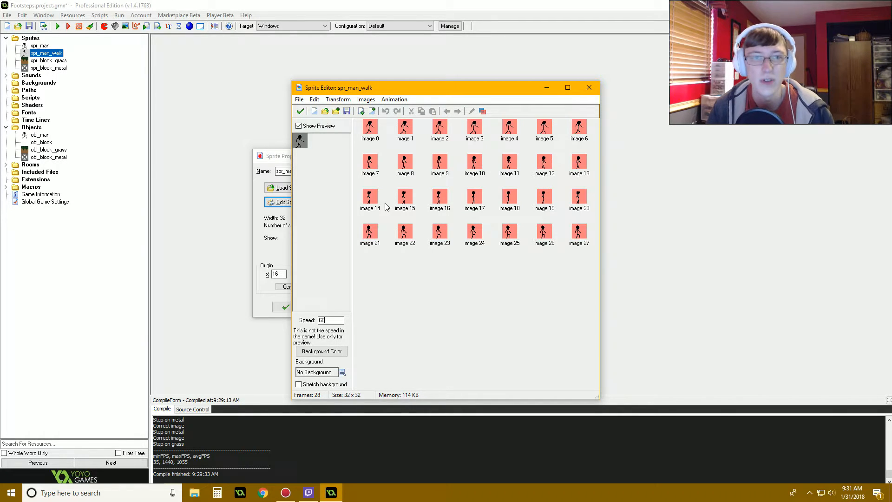
mouse_move(388, 140)
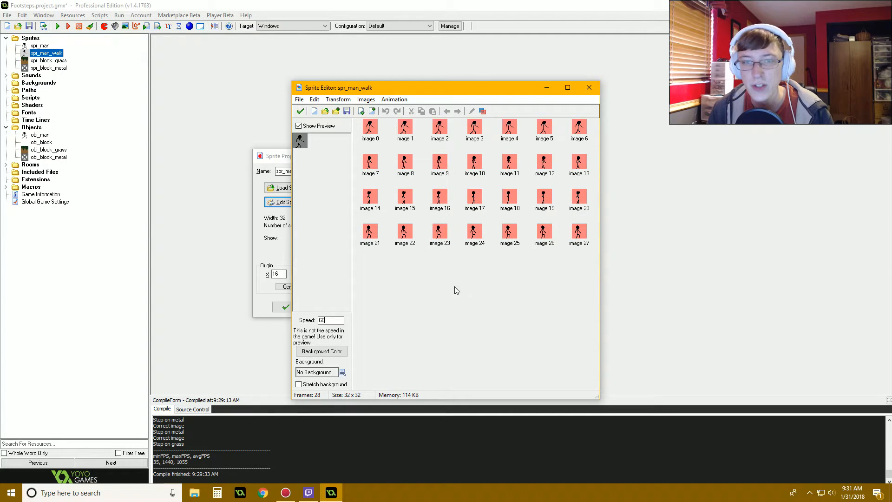
mouse_move(290, 140)
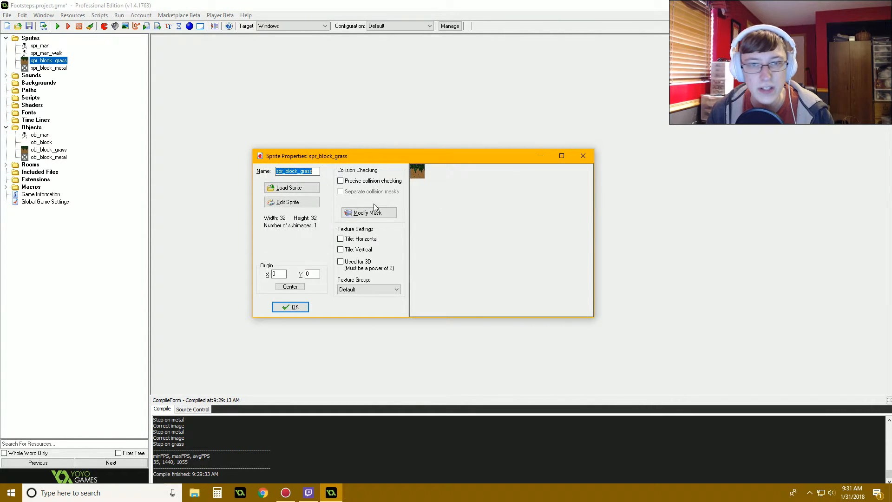
Step: Review the spr_block_grass and spr_block_metal sprites and close their properties
click(290, 307)
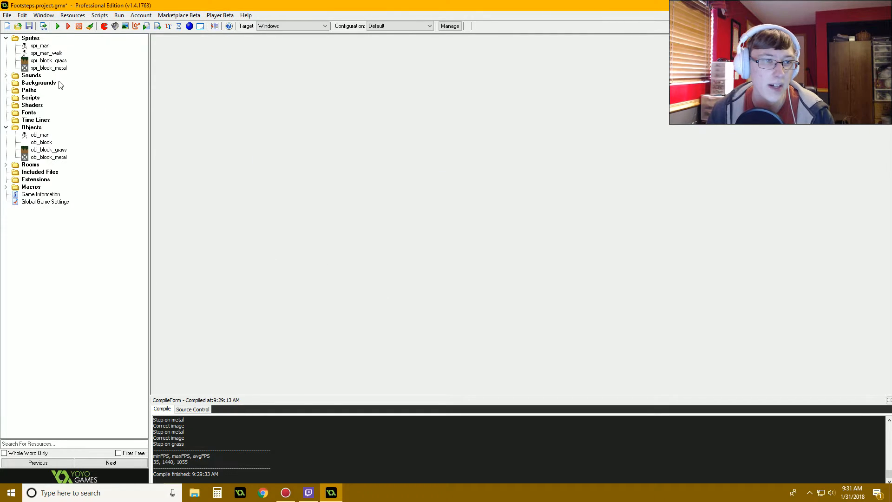
double_click(48, 67)
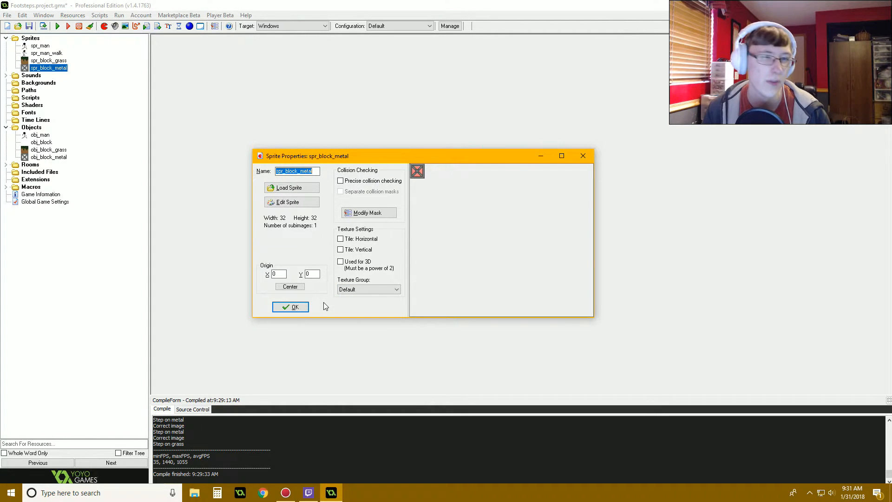
click(290, 307)
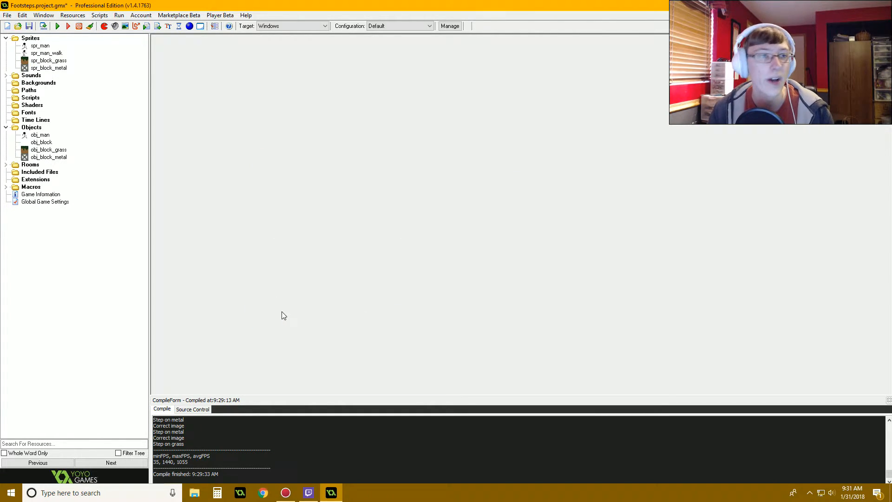
Step: Collapse Sprites, inspect snd_footstep_metal's properties, then collapse the Sounds group
click(5, 37)
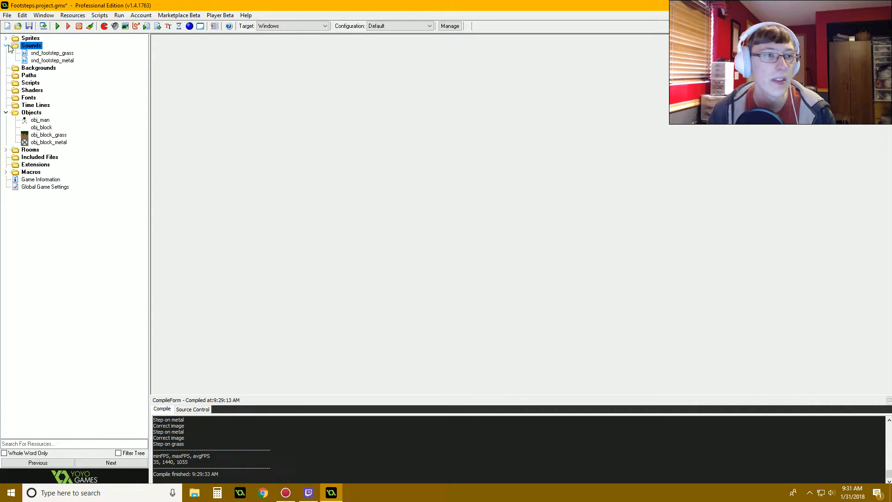
double_click(52, 53)
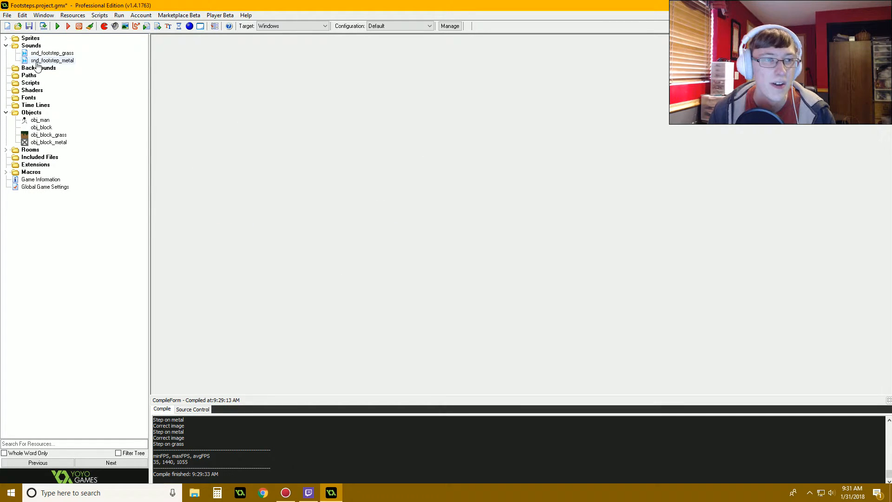
double_click(52, 60)
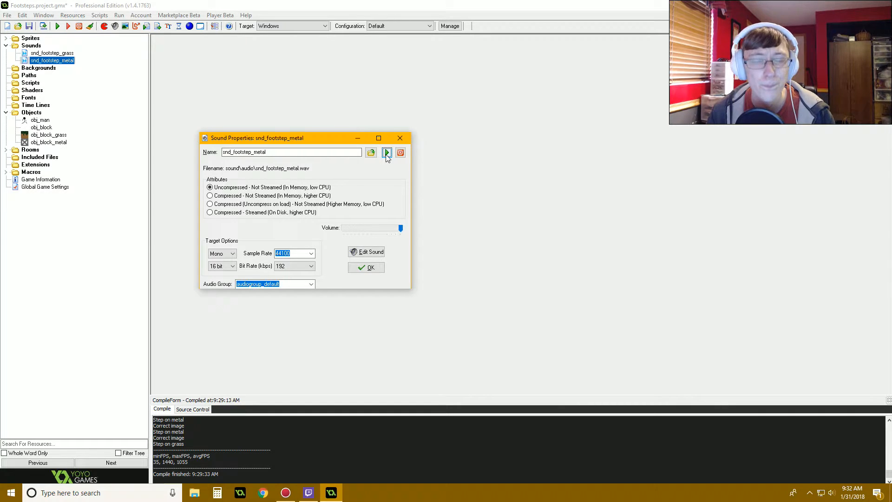
click(370, 267)
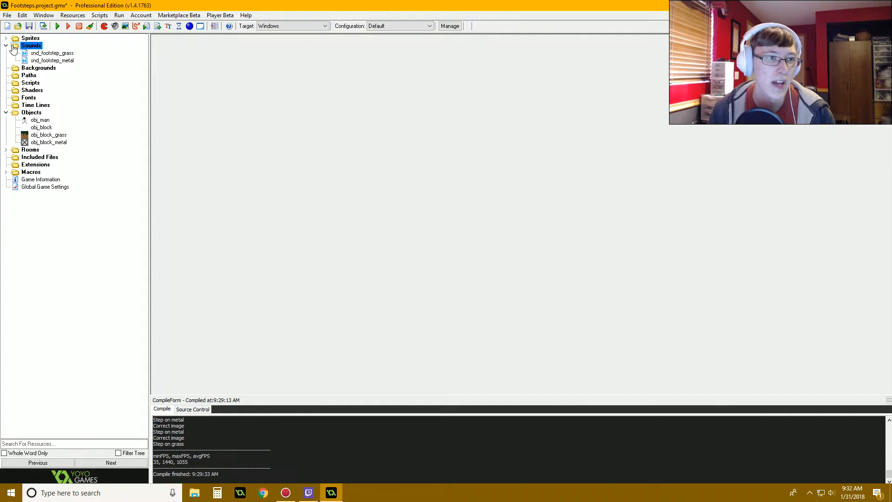
click(13, 45)
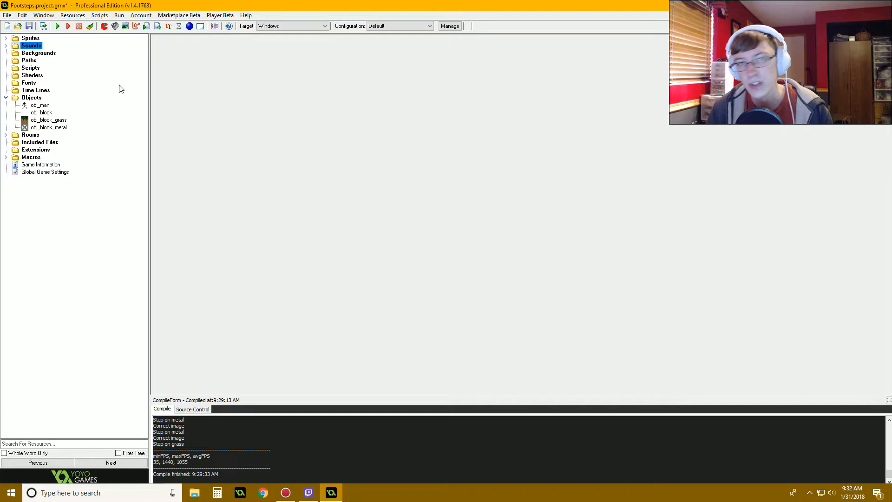
mouse_move(103, 102)
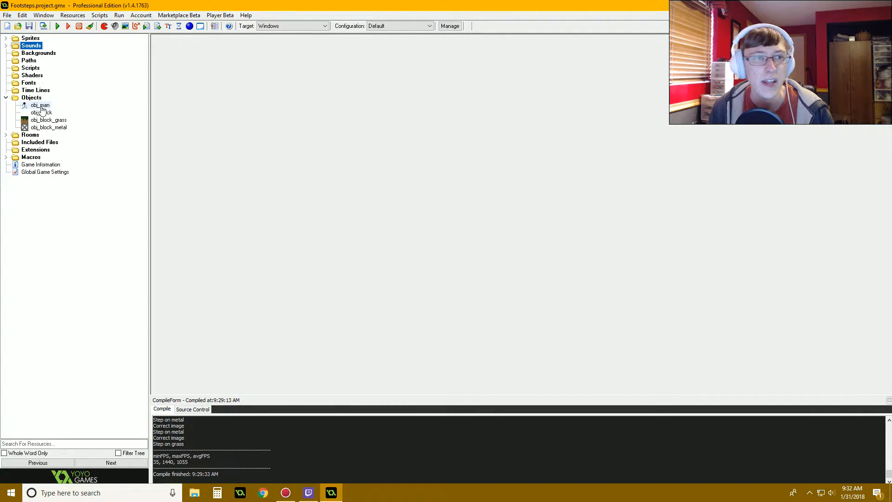
double_click(42, 113)
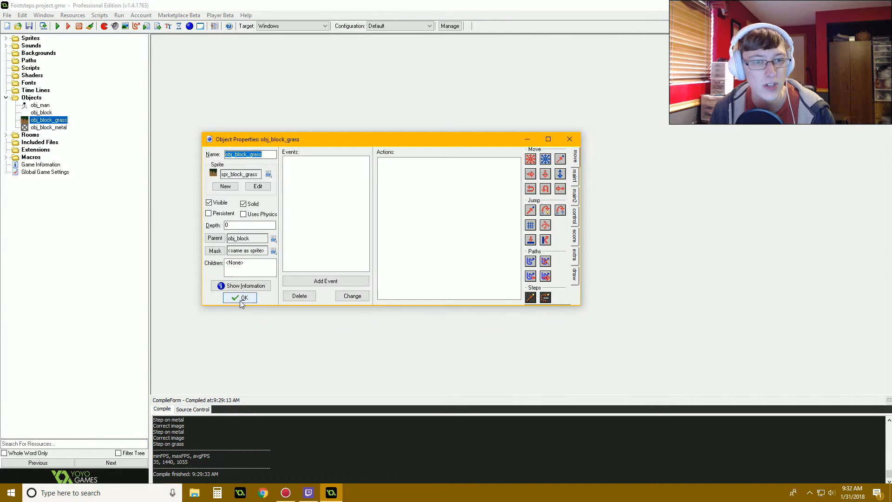
click(48, 128)
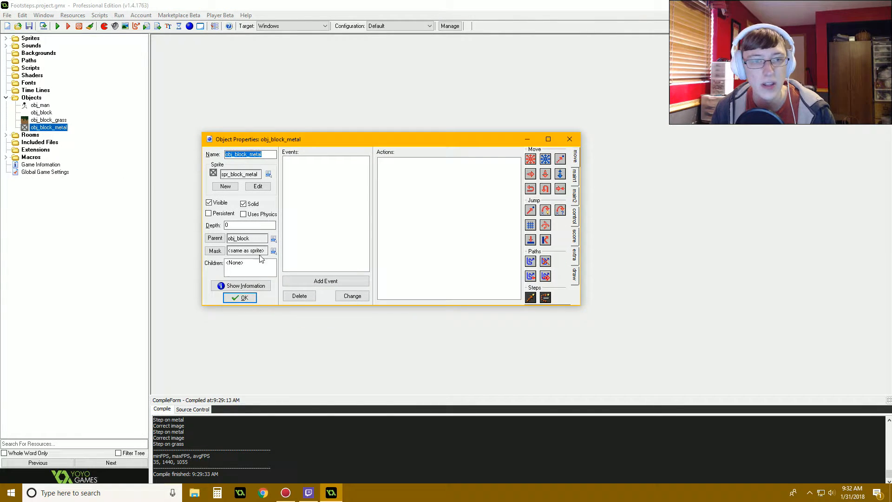
click(240, 297)
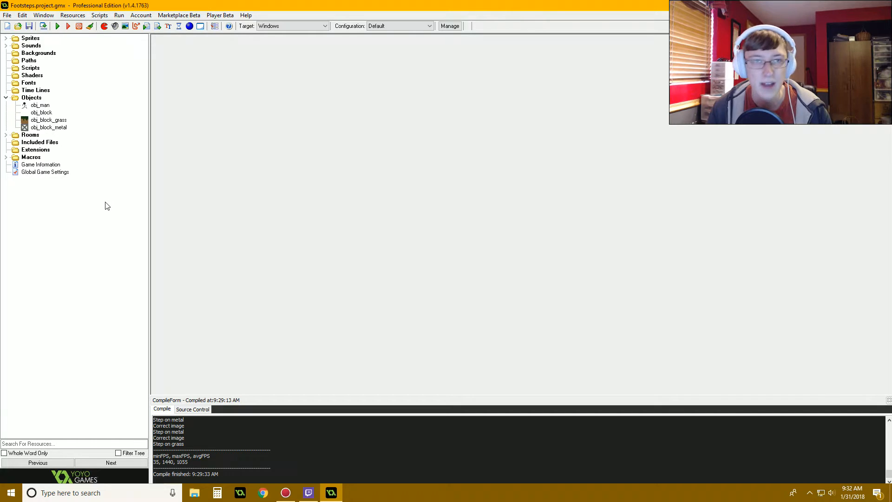
mouse_move(104, 180)
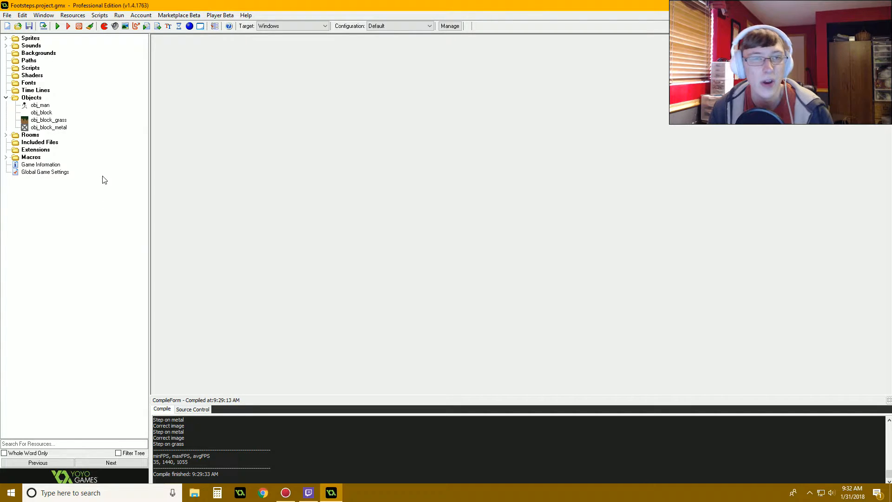
double_click(40, 105)
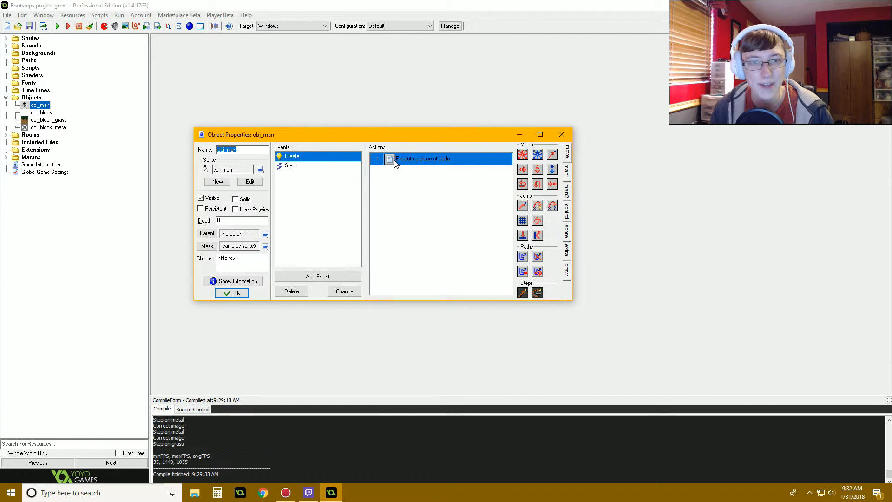
double_click(441, 159)
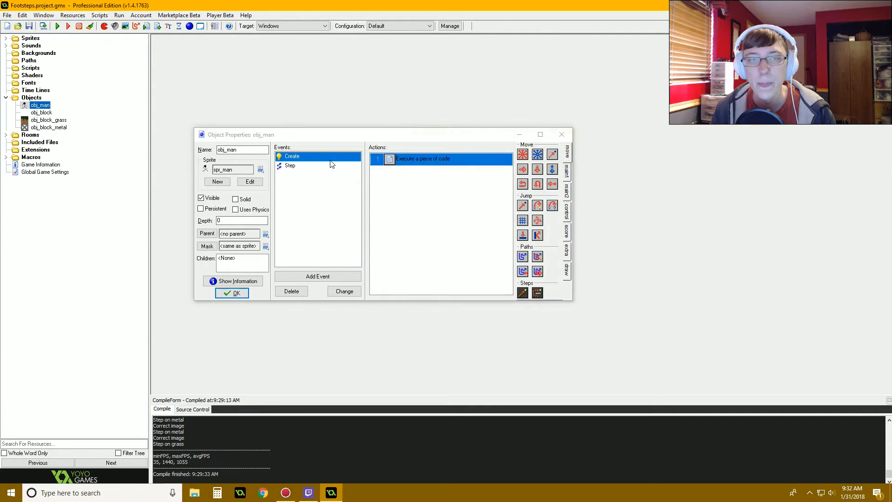
double_click(290, 165)
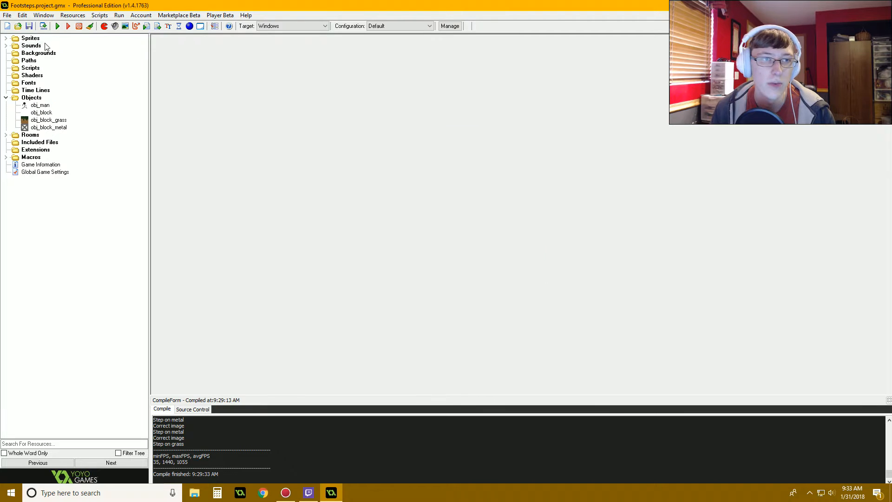
Step: Run the game from the toolbar and wait for the compile to finish
click(57, 26)
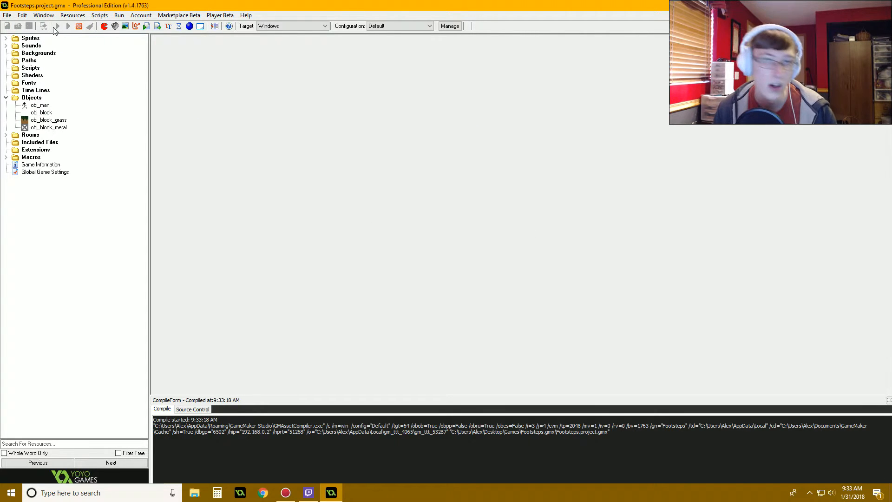
mouse_move(55, 26)
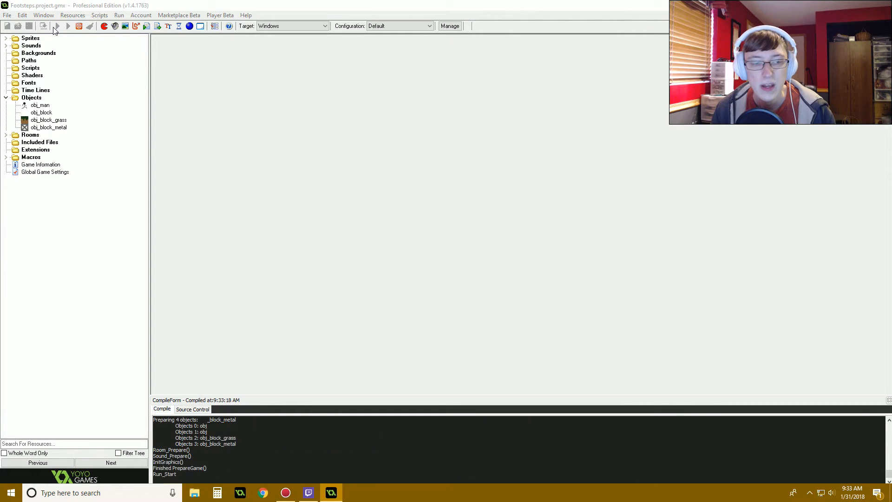
click(67, 26)
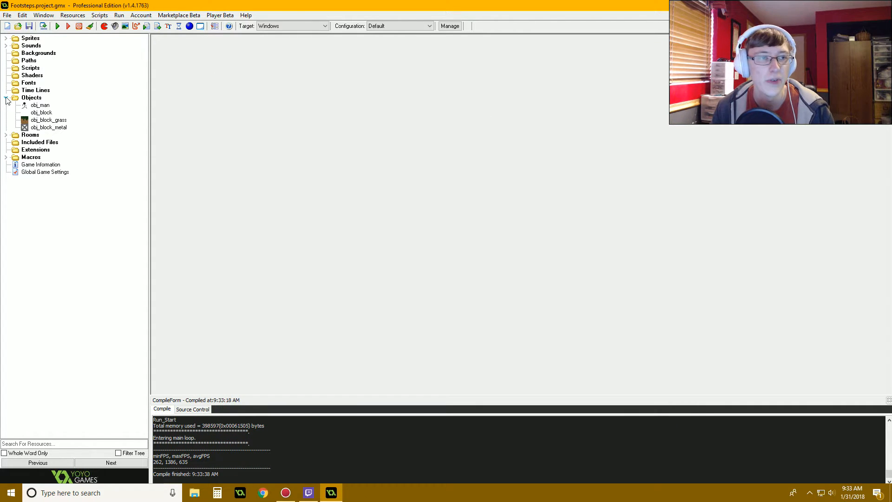
Step: Add a code action commented ///Footsteps to obj_man's step event and reopen it
double_click(40, 105)
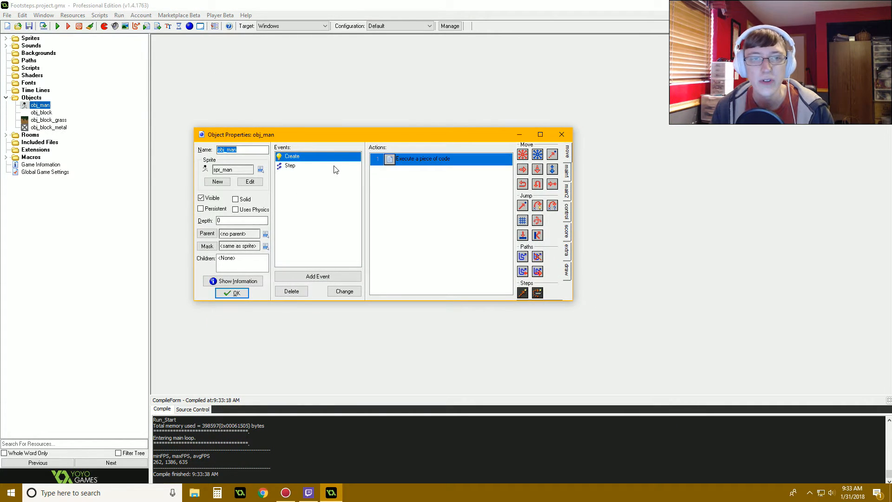
click(290, 165)
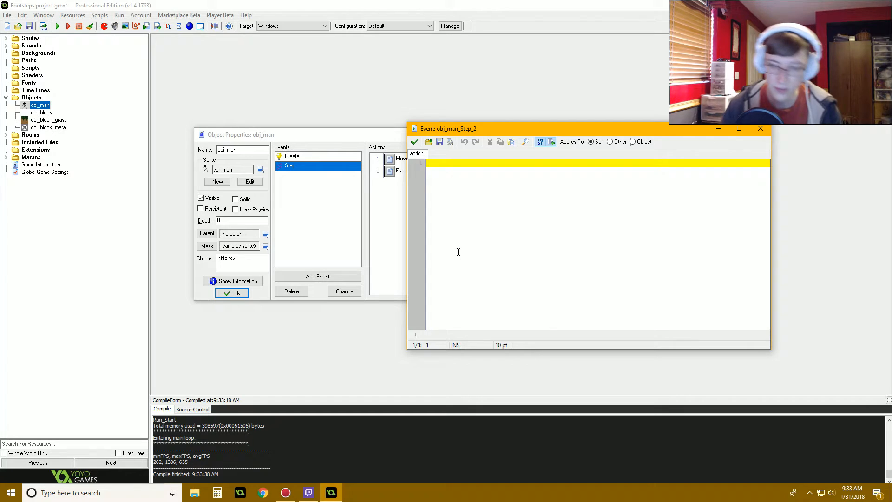
text(///)
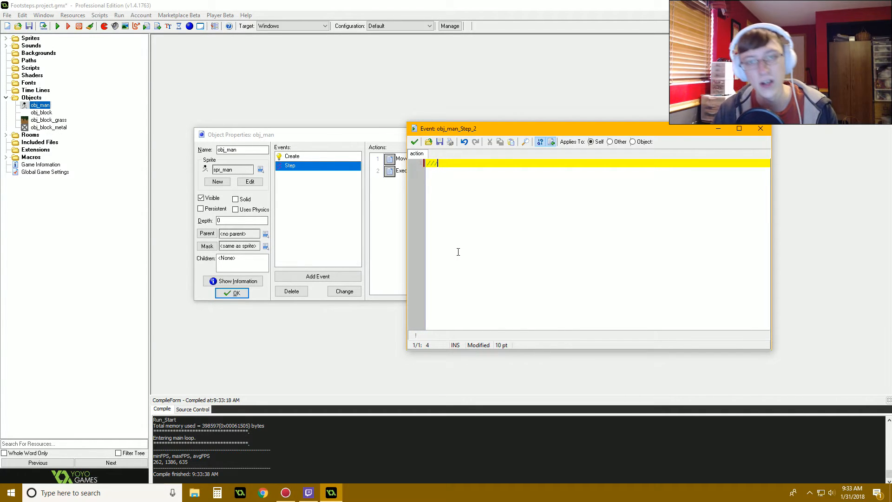
text(Footste)
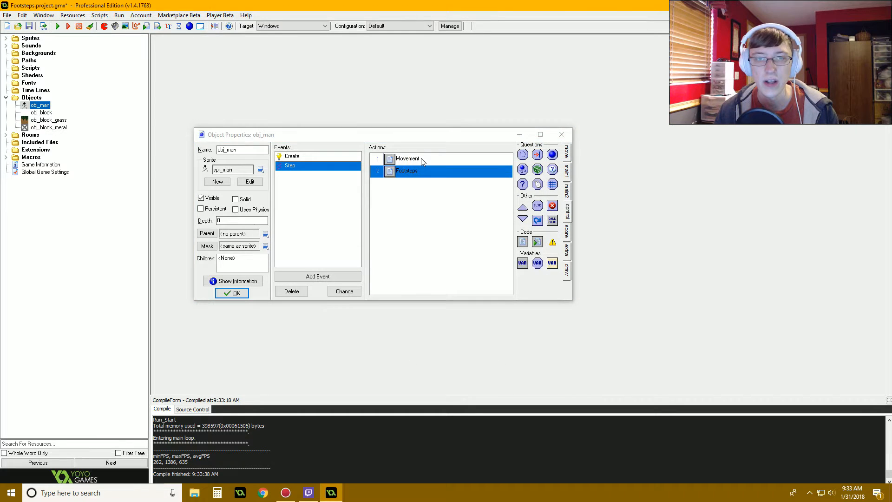
double_click(406, 171)
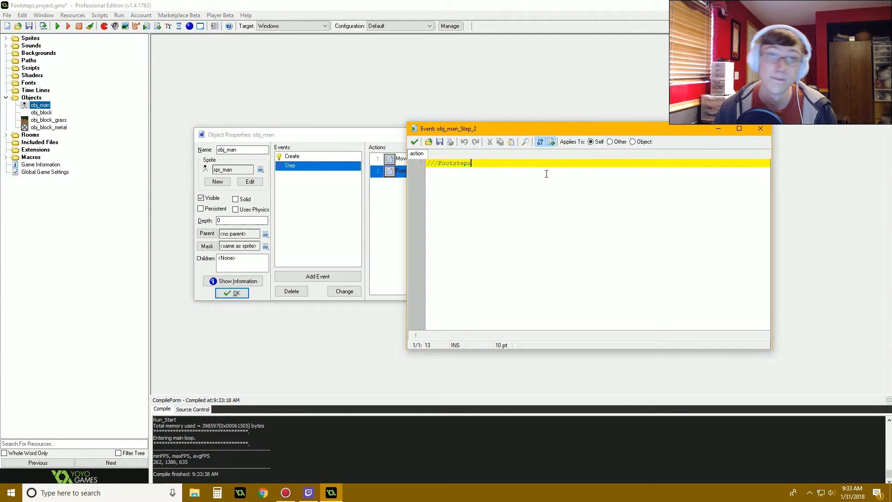
Step: Write if sprite_index=spr_man_walk { if image_index=0 on new lines
key(Return)
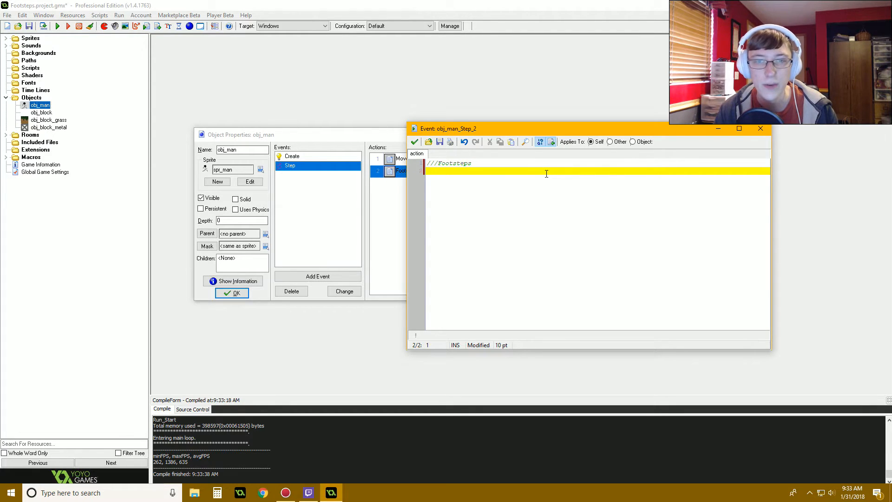
text(if sprite_)
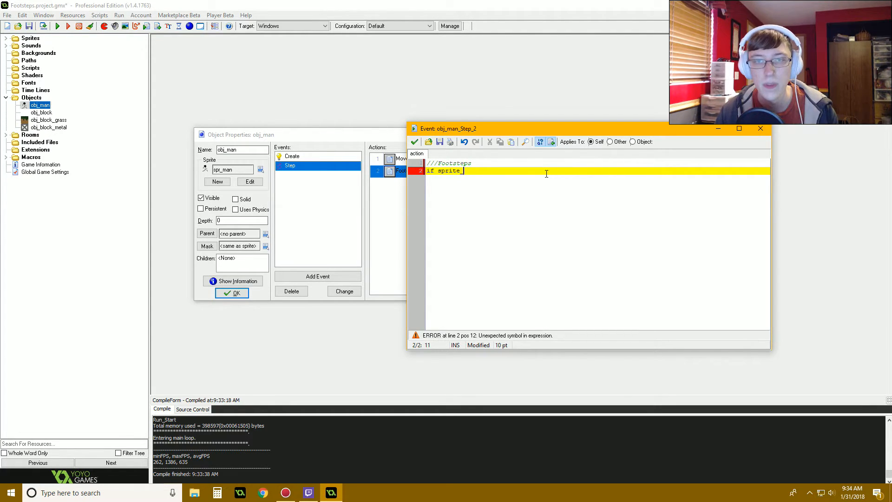
text(_index=spr_m)
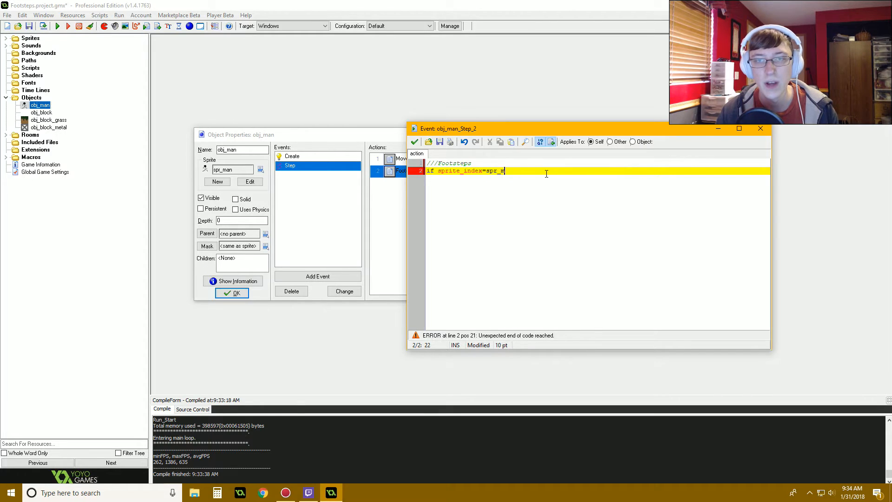
text(_walk)
text({)
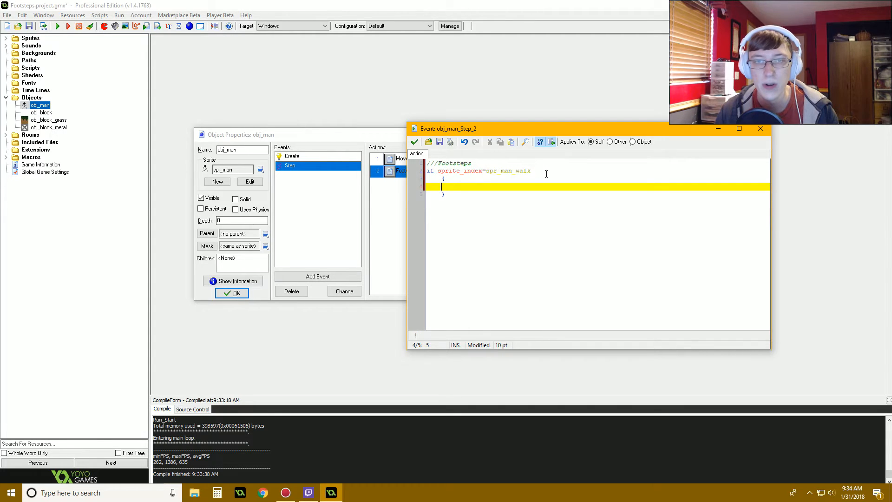
text(if image_index=0;)
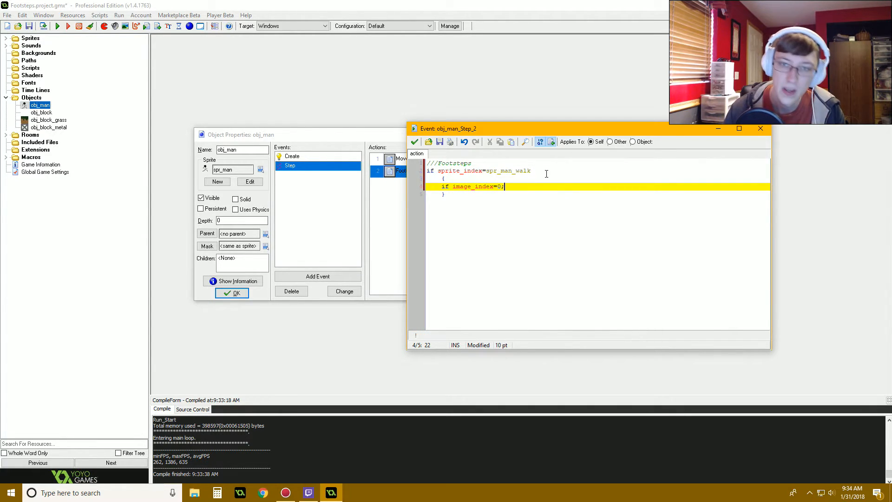
key(Backspace)
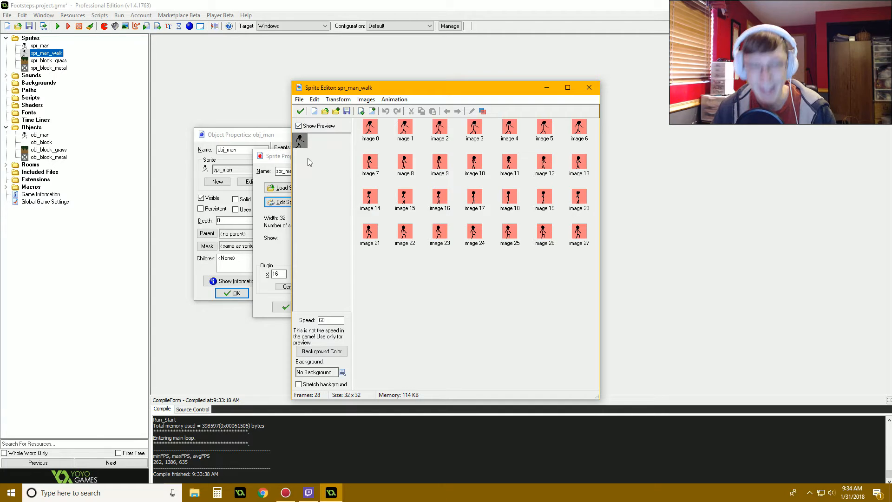
click(369, 127)
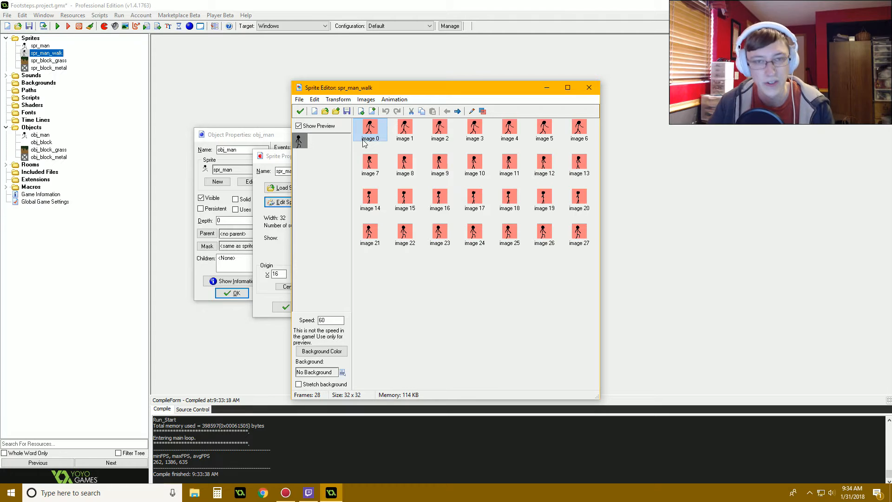
mouse_move(374, 141)
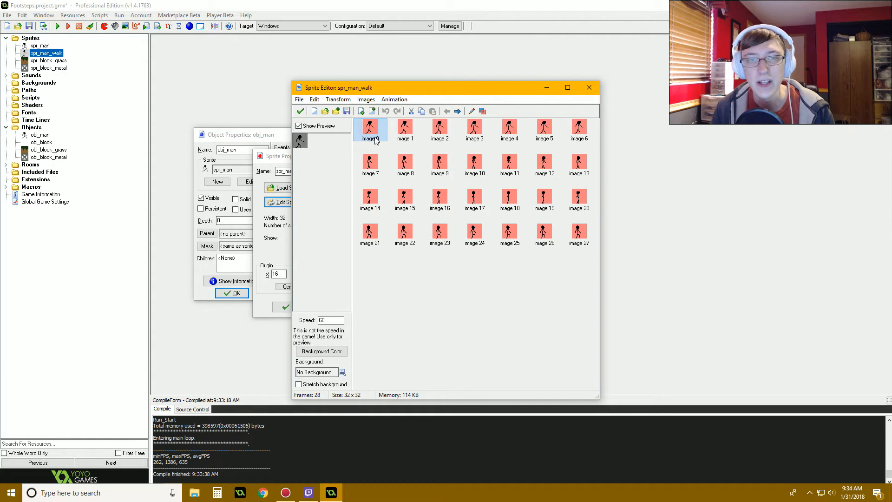
mouse_move(634, 219)
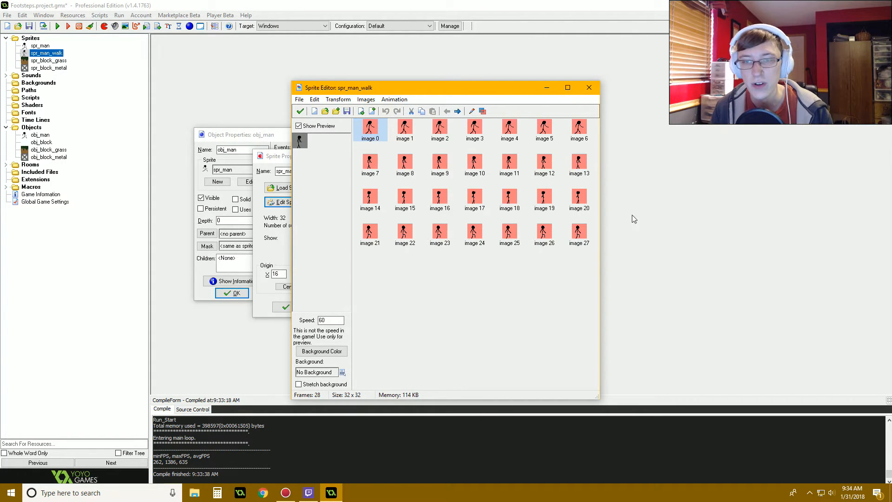
mouse_move(395, 250)
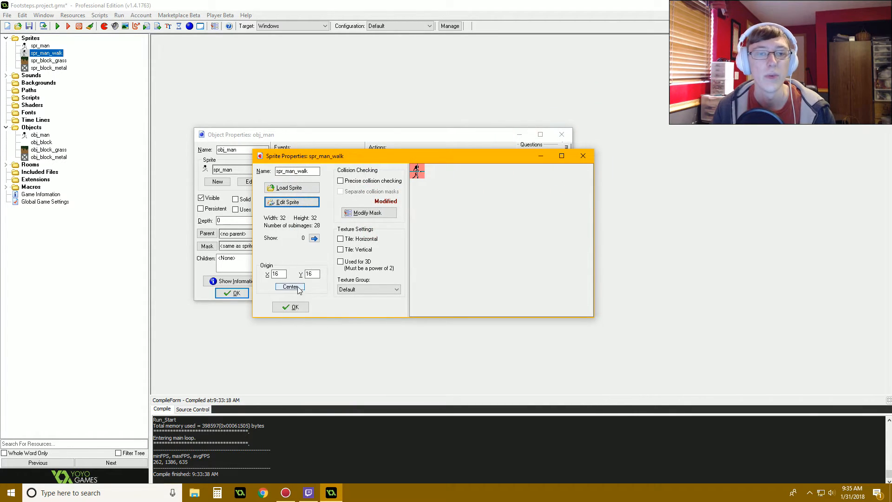
click(295, 307)
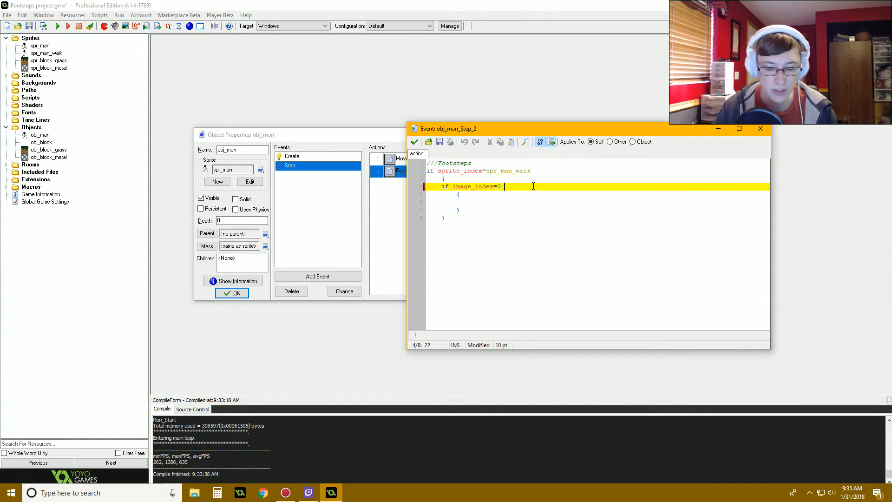
Step: Extend the frame check with or image_index=20, correcting a mistyped variable name
text(or image_indexx=)
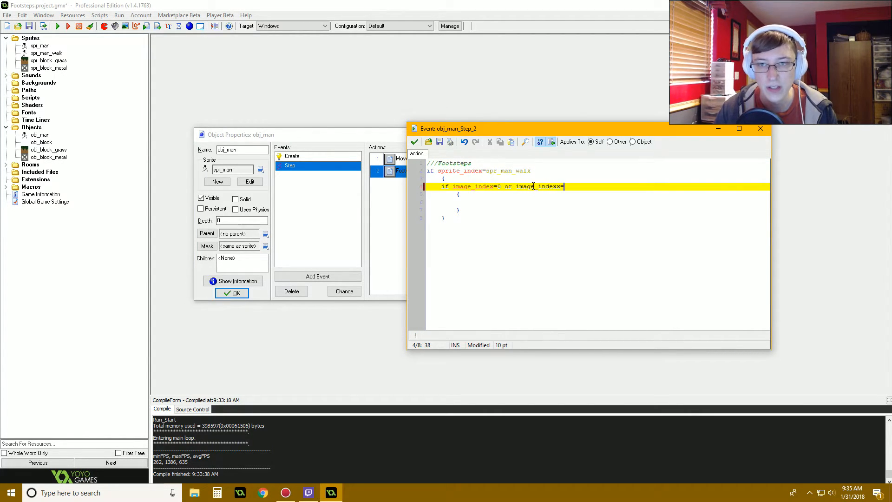
key(Backspace)
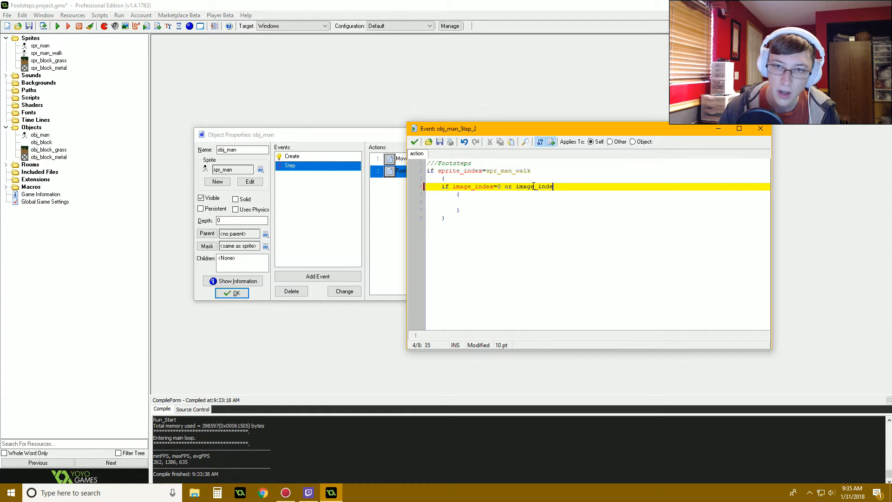
text(x=2)
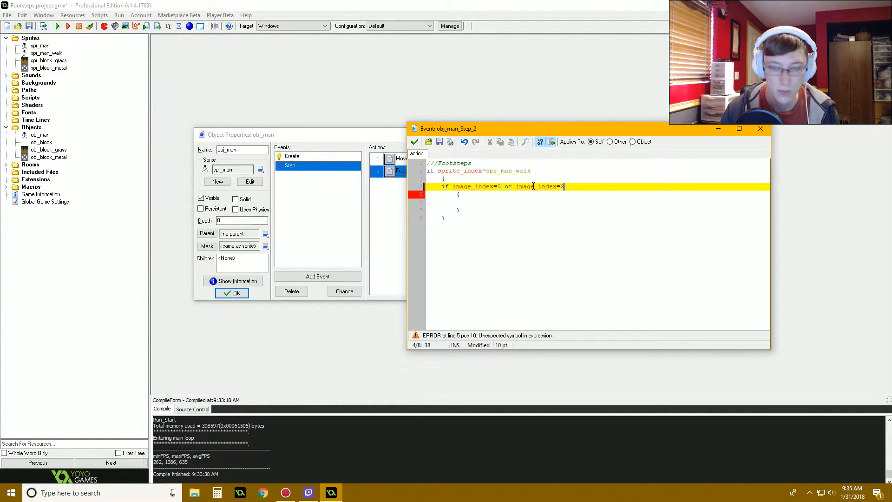
text(0)
click(598, 203)
text(if position_meeting)
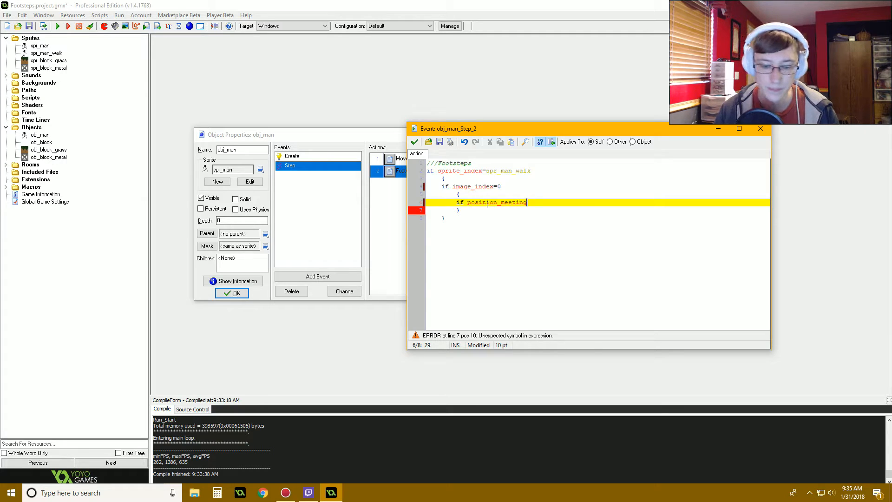
Step: Add if position_meeting(x,y+32,obj_block_grass) with an empty block beneath it
text((x,y+32)
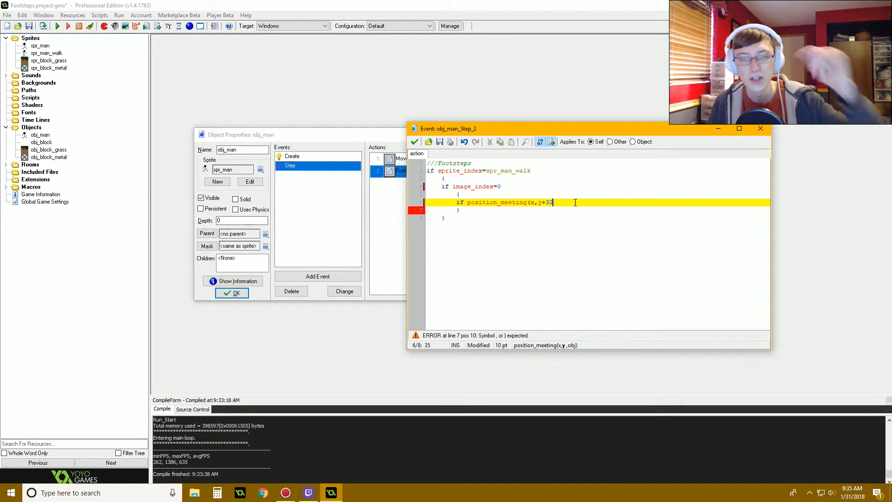
text(,)
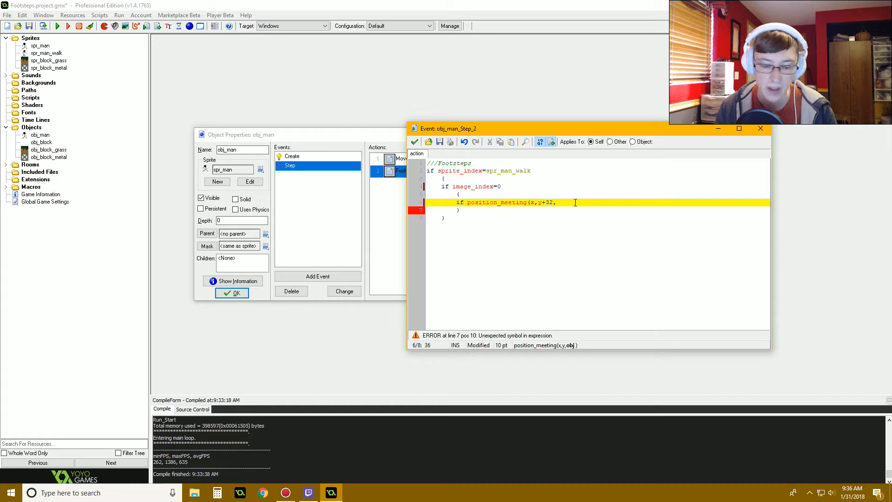
text(obj_block_gra)
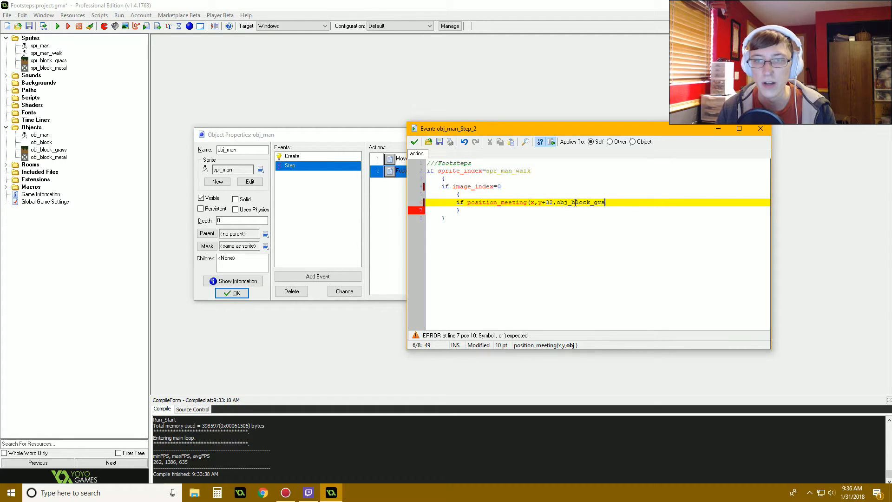
key(Return)
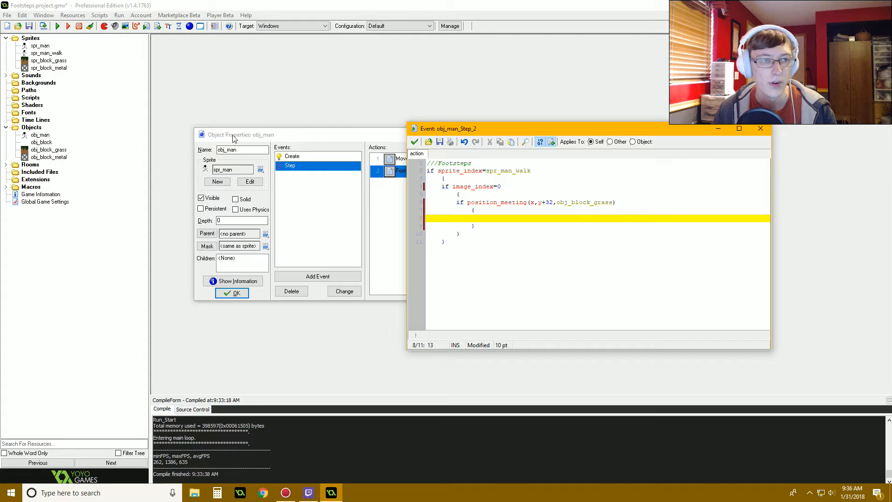
Step: In Global Game Settings enable the new audio engine and short-circuit evaluation
click(44, 202)
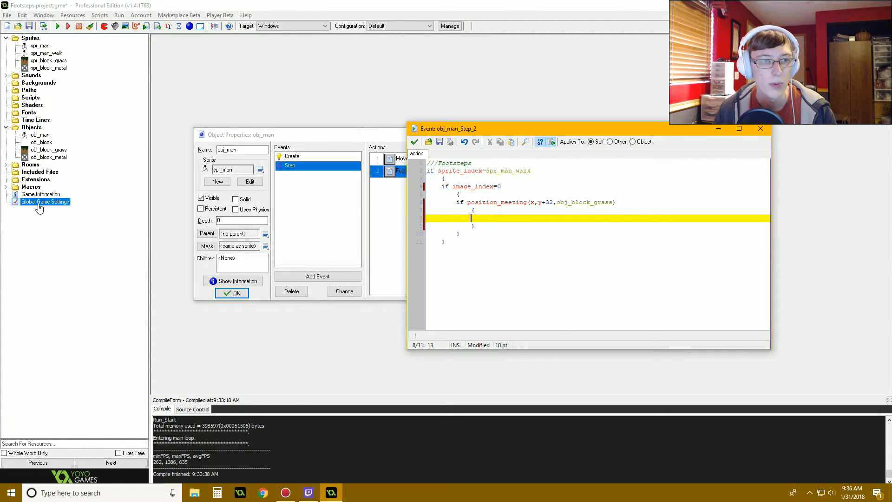
double_click(44, 202)
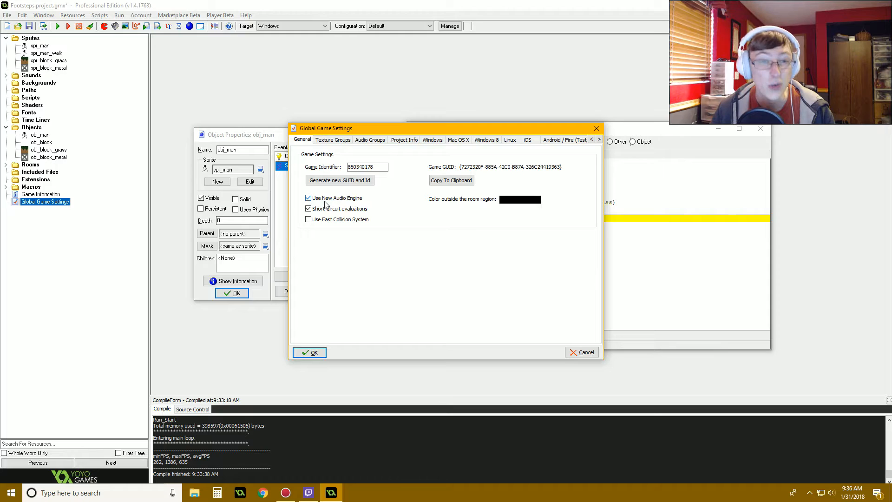
mouse_move(353, 206)
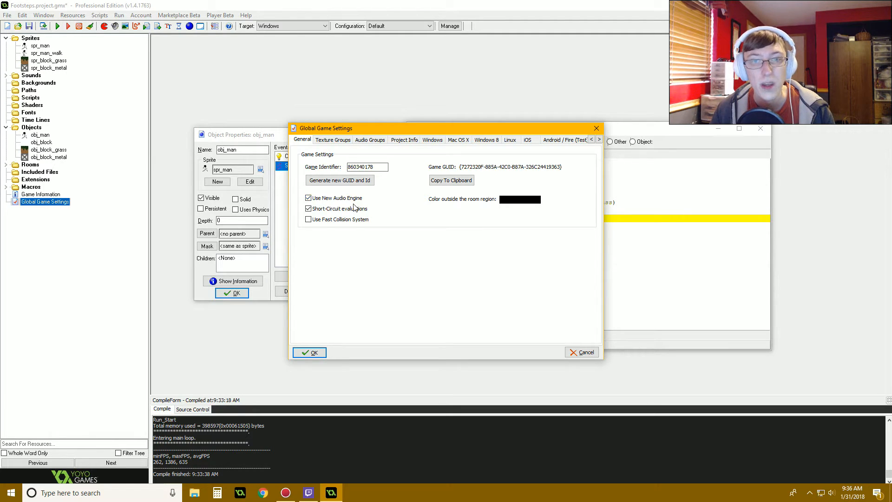
click(309, 197)
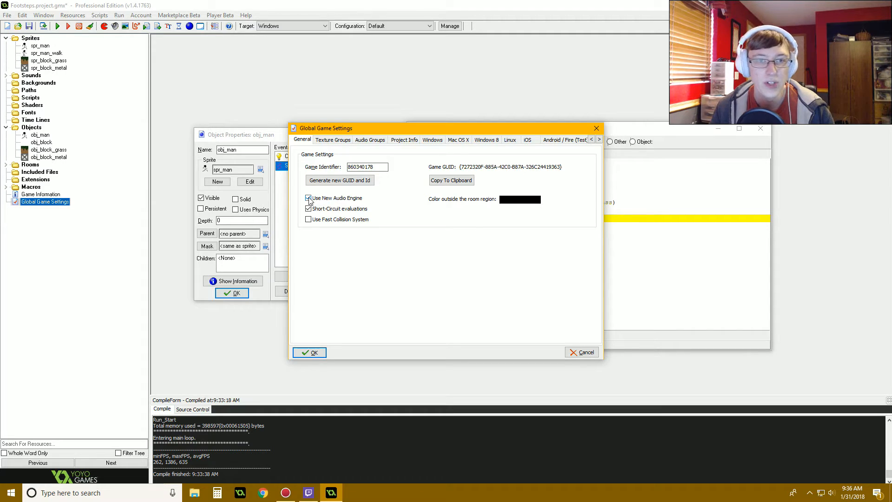
click(308, 208)
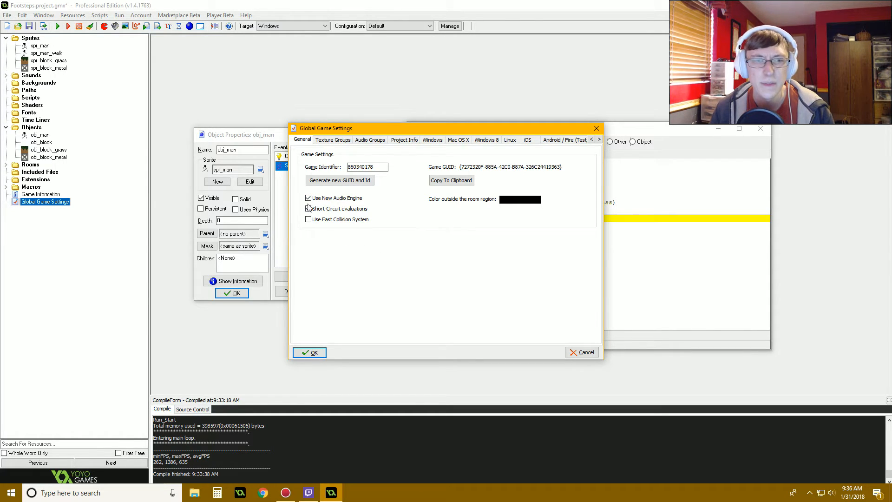
click(309, 208)
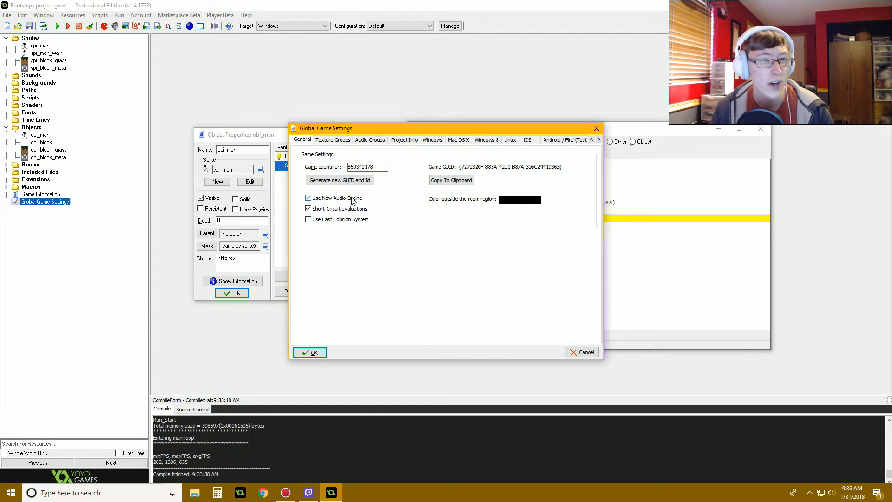
mouse_move(351, 199)
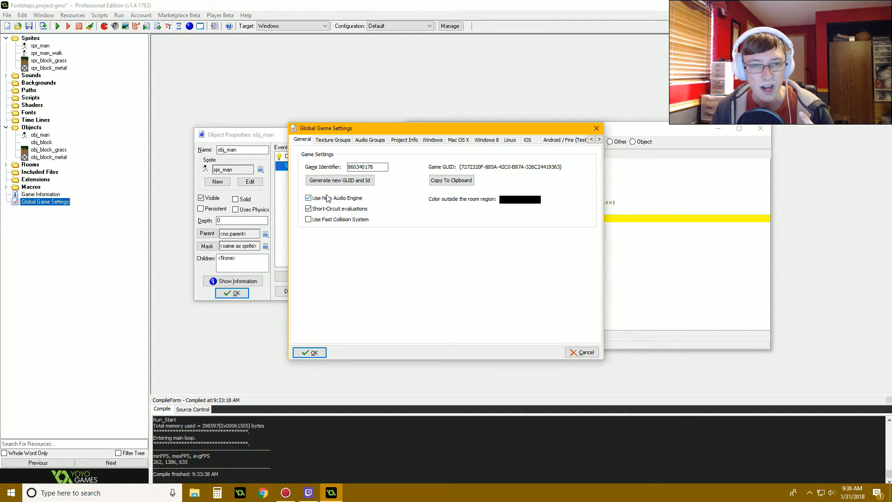
mouse_move(319, 201)
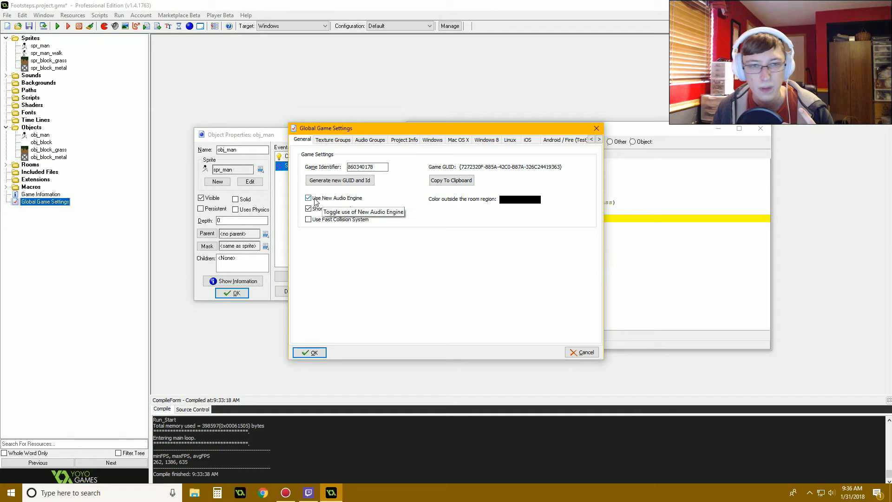
mouse_move(359, 202)
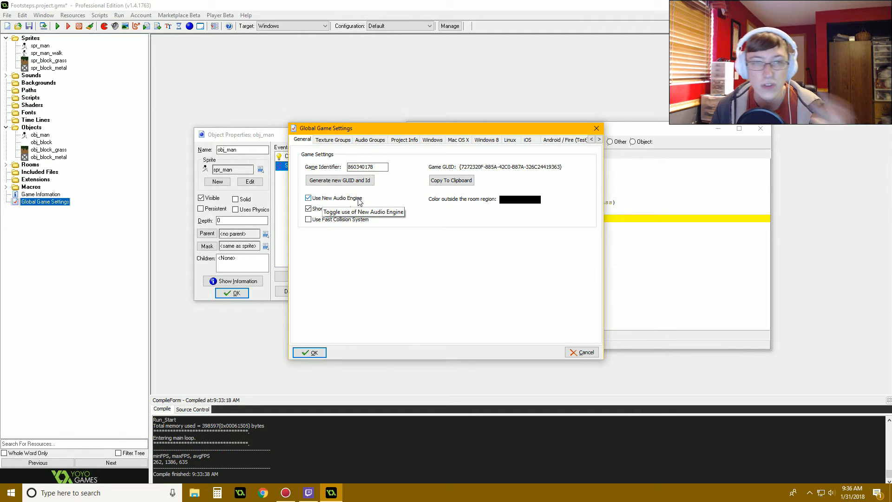
mouse_move(418, 255)
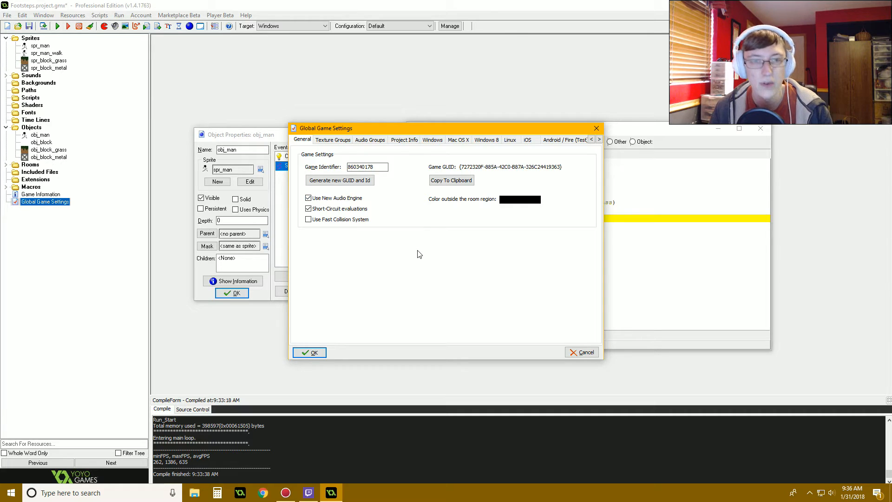
mouse_move(409, 261)
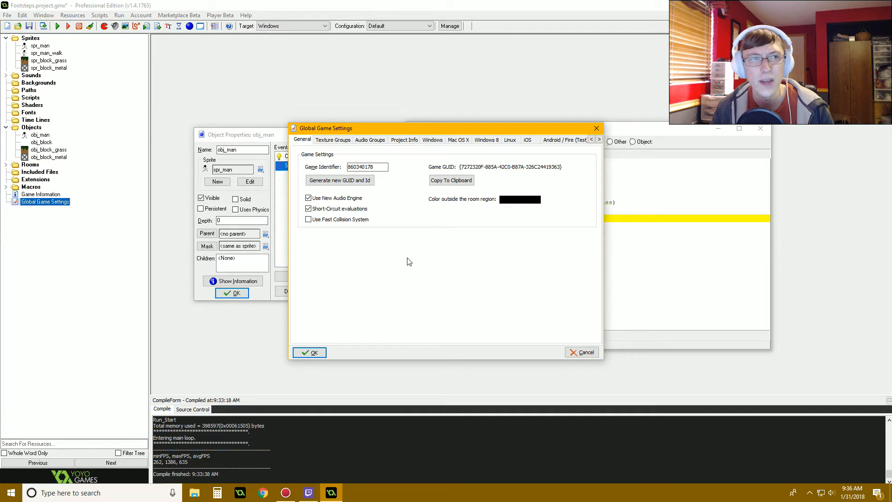
mouse_move(355, 309)
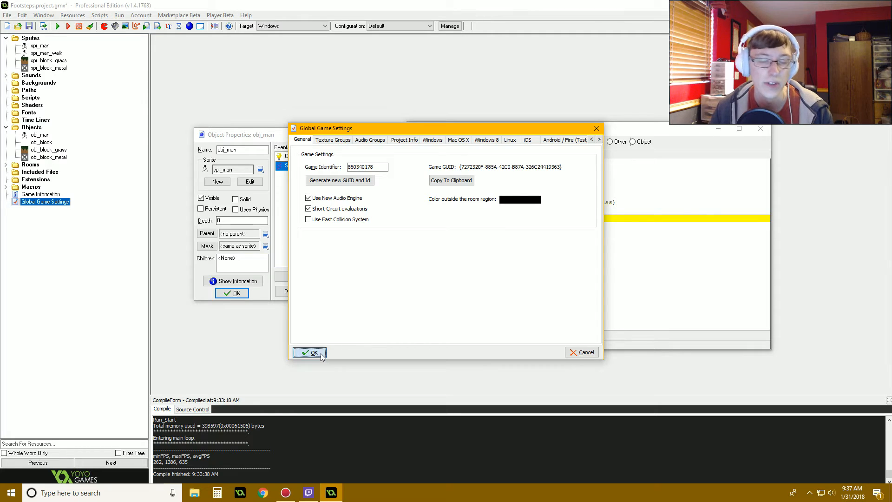
Step: Confirm the settings and write audio_play_sound(snd_footstep_grass,0,false); in the grass block
click(309, 352)
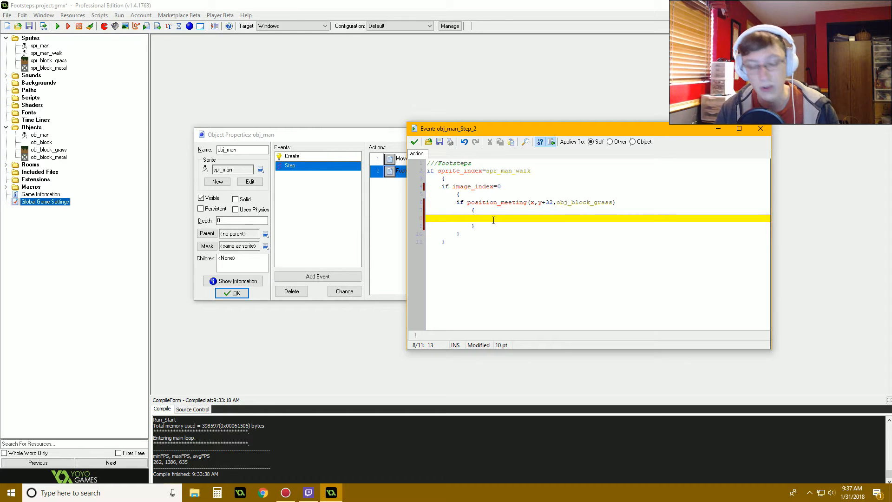
text(audio_play-0)
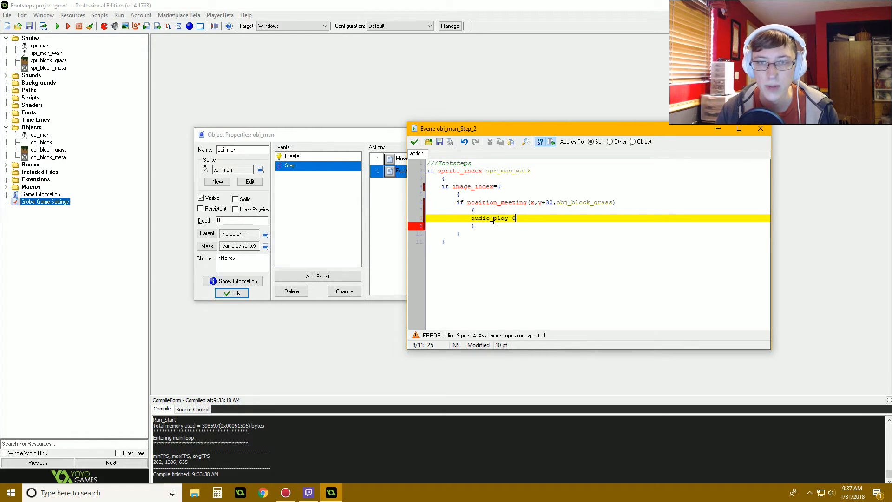
text(sound()
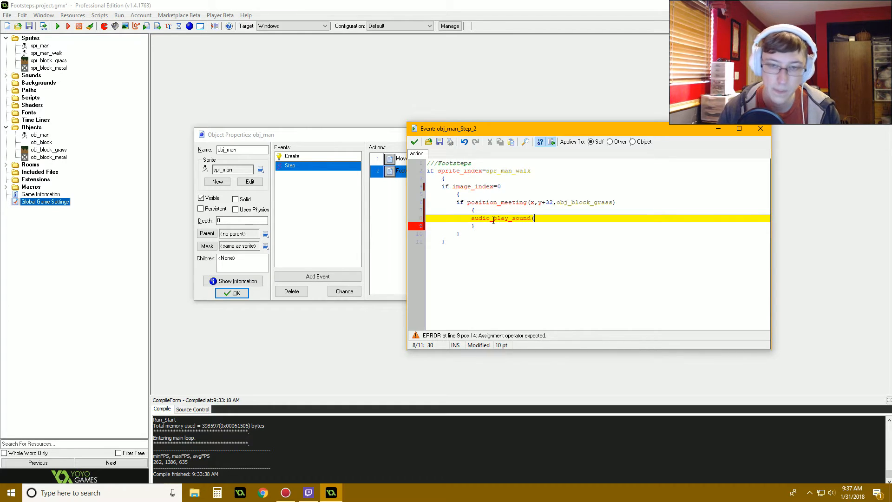
text(snd)
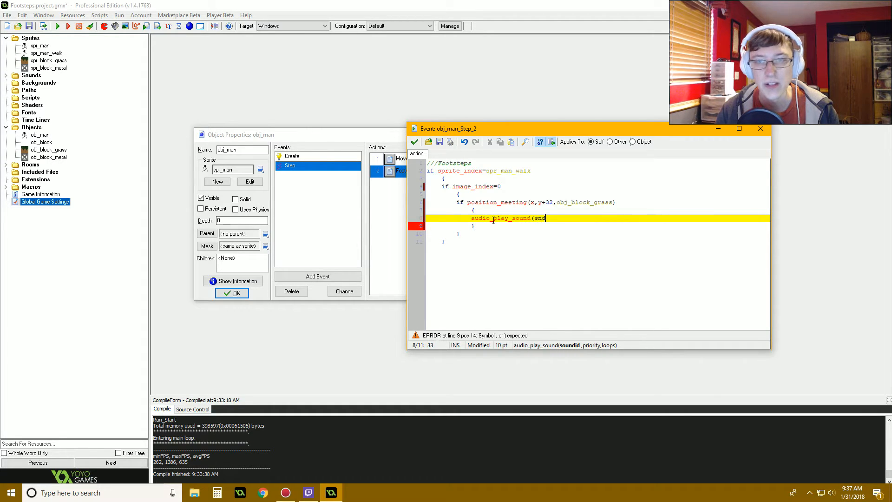
text(_foototep)
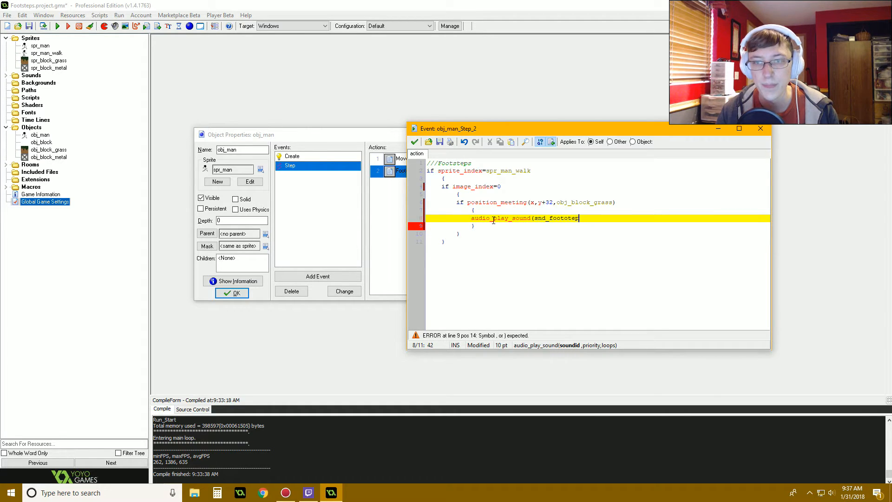
text(_grass)
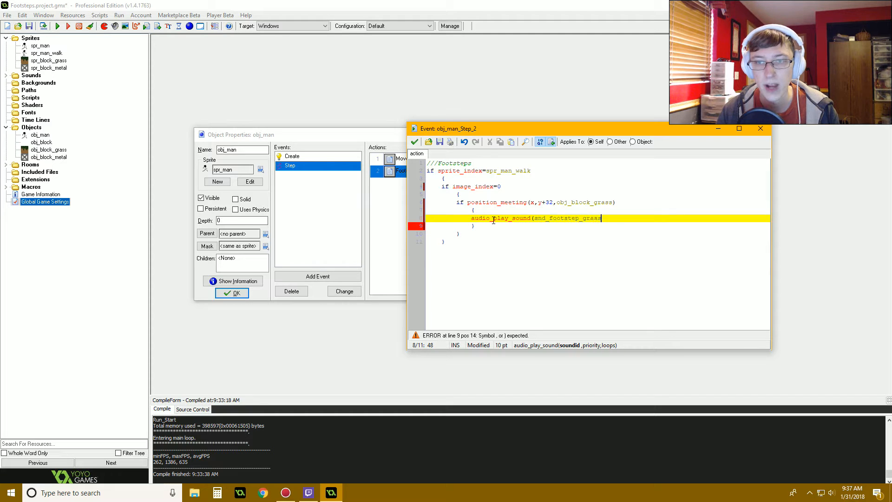
text(,0,f)
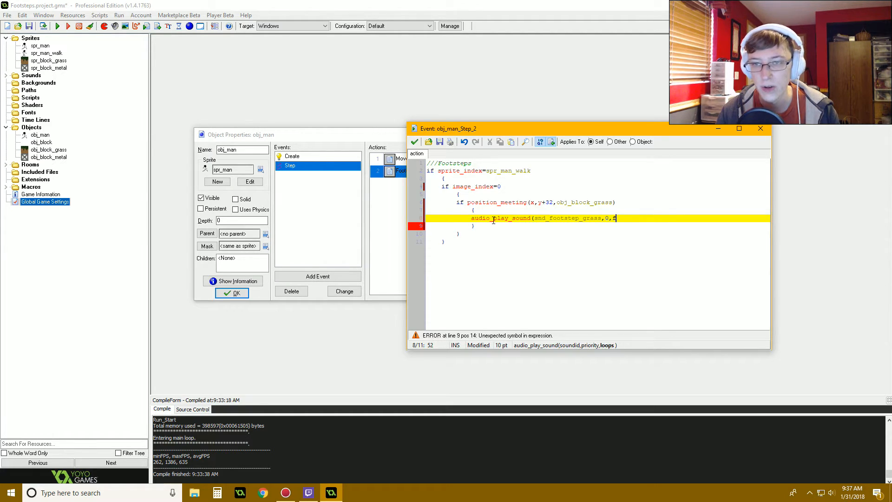
text(alse))
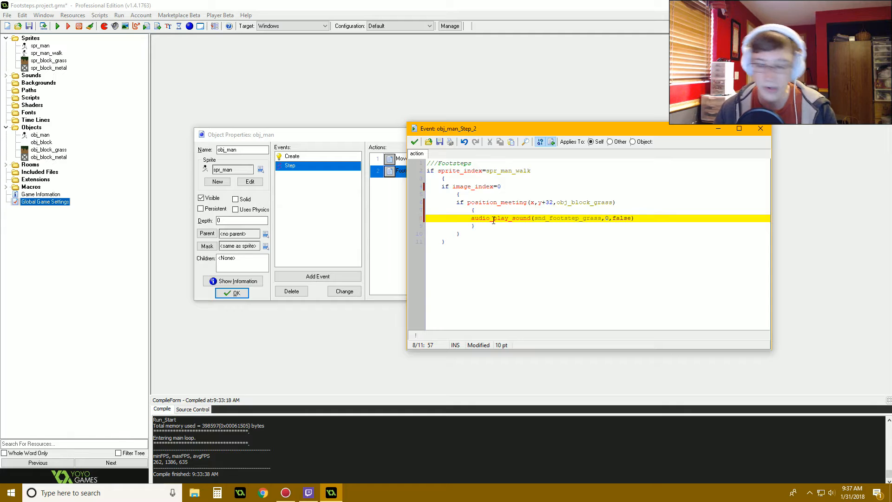
text(;)
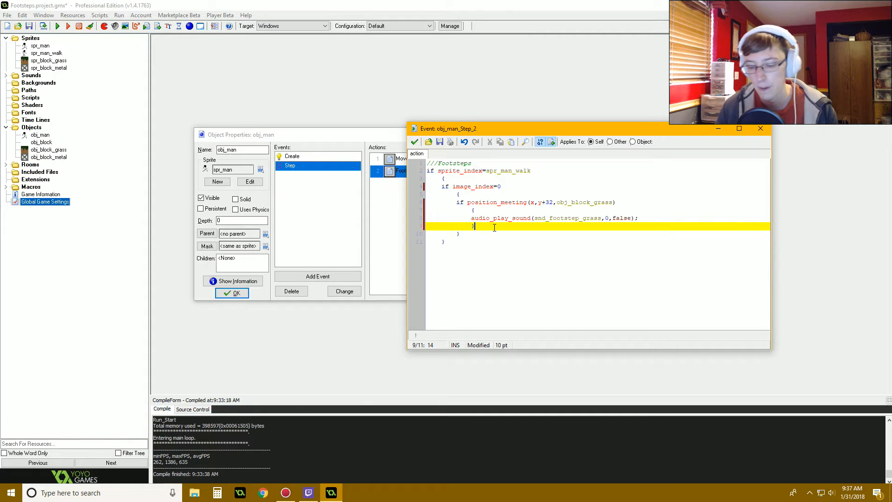
Step: Write if position_meeting(x,y+32,obj_block_metal) after the grass block
text(if po)
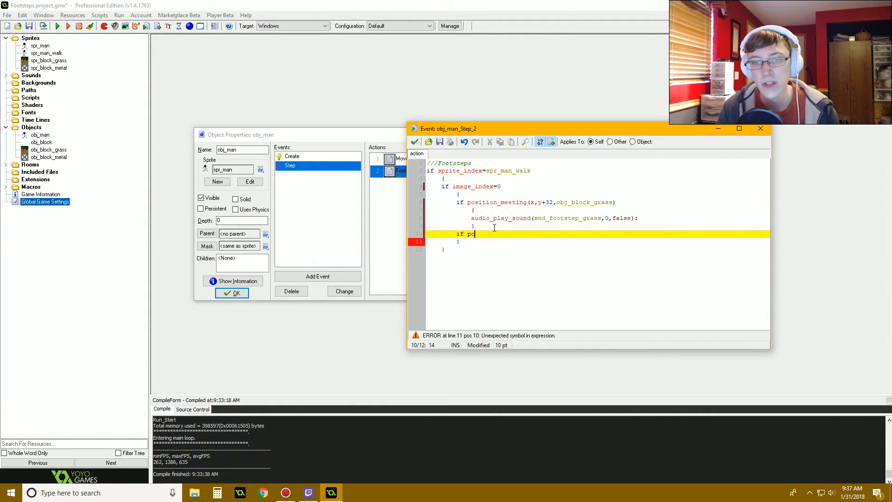
text(osition_meetin)
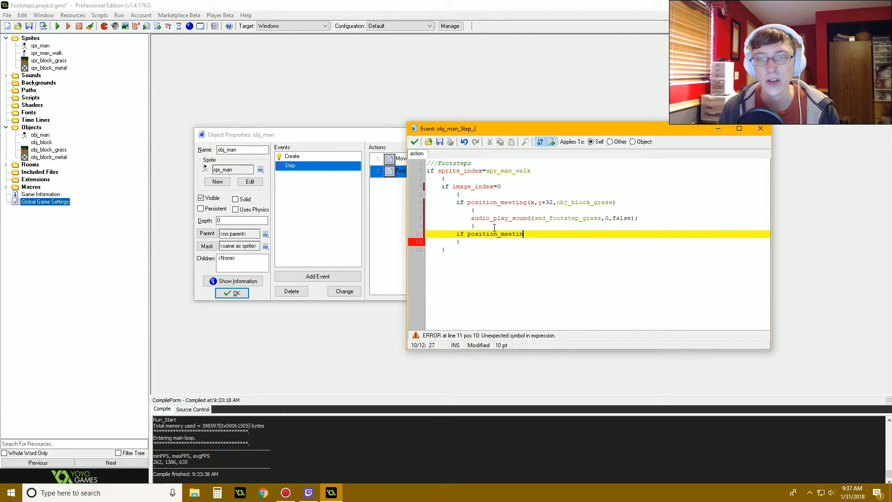
text((x)
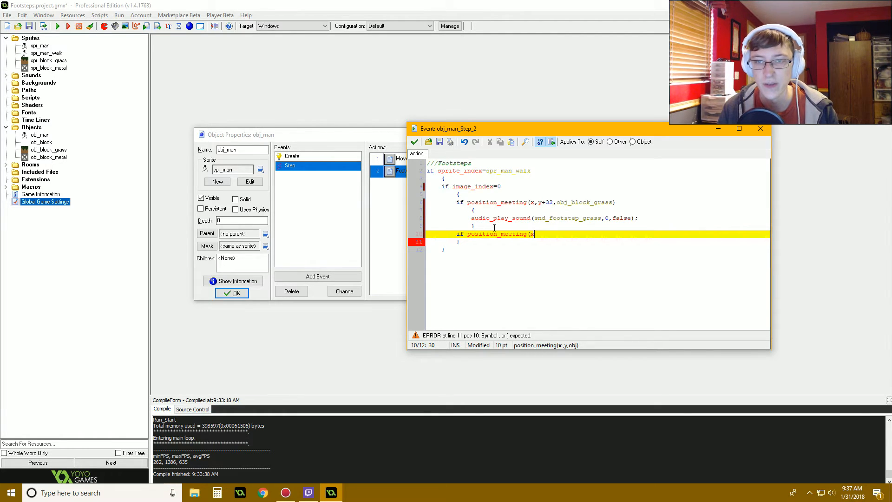
text(,)
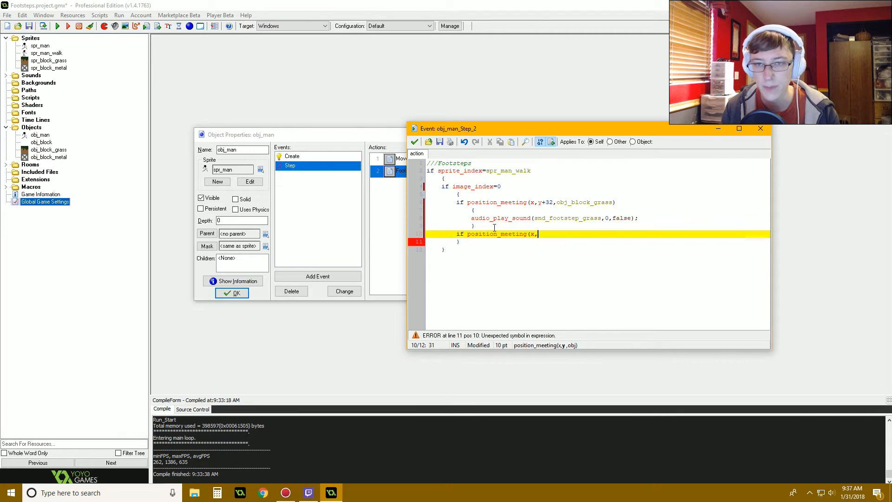
text(y+32)
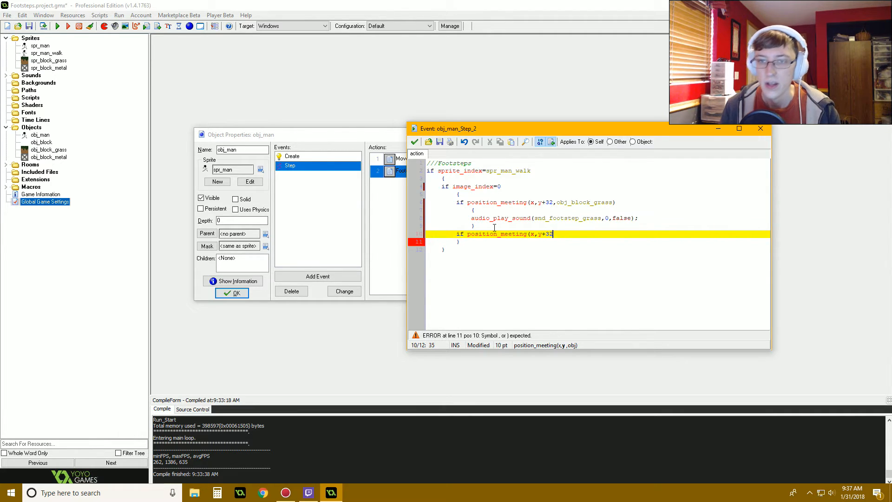
text(,)
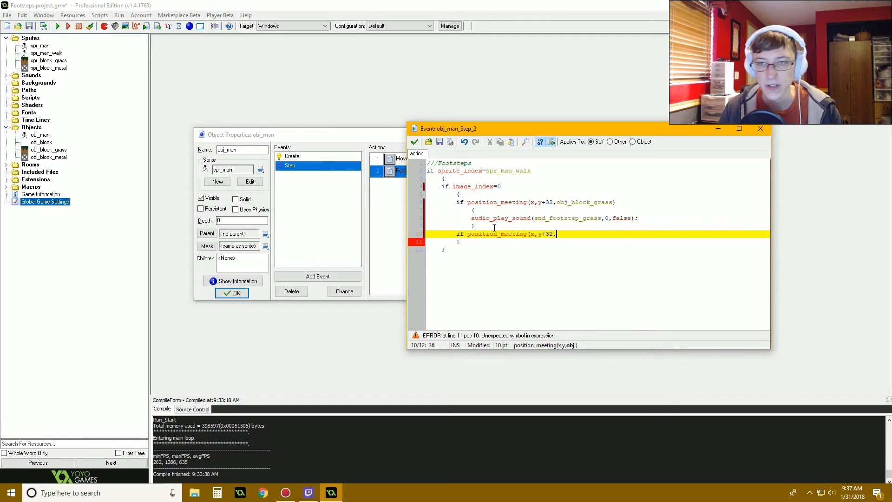
text(obj_block_metal)
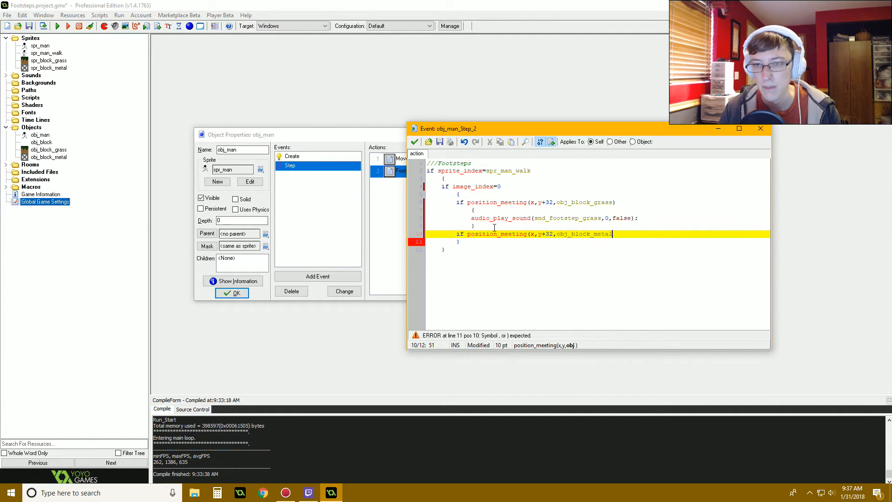
key(Return)
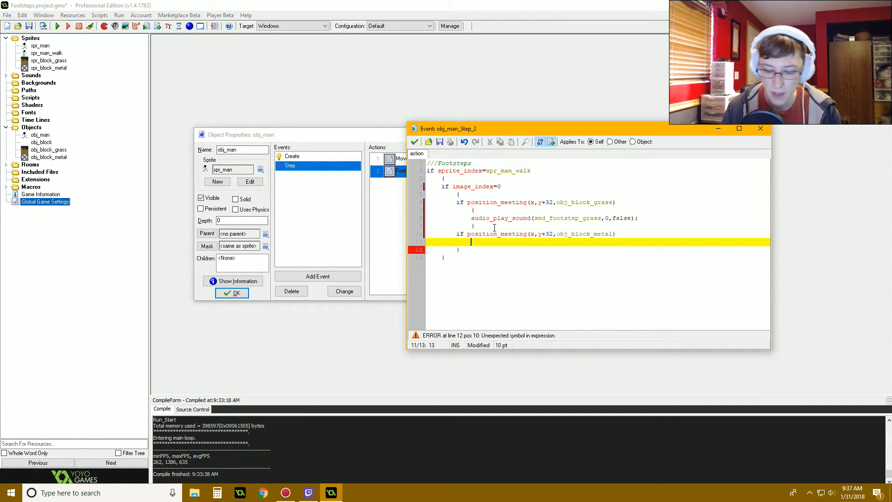
Step: Inside it write audio_play_sound(snd_footstep_metal,0,false);
text(audio_play_sound(snd_footstep_)
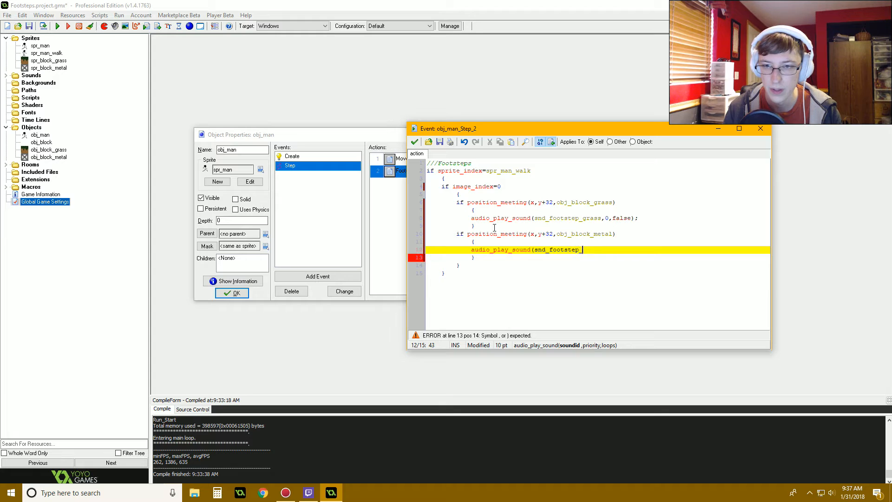
text(metal,0,fa)
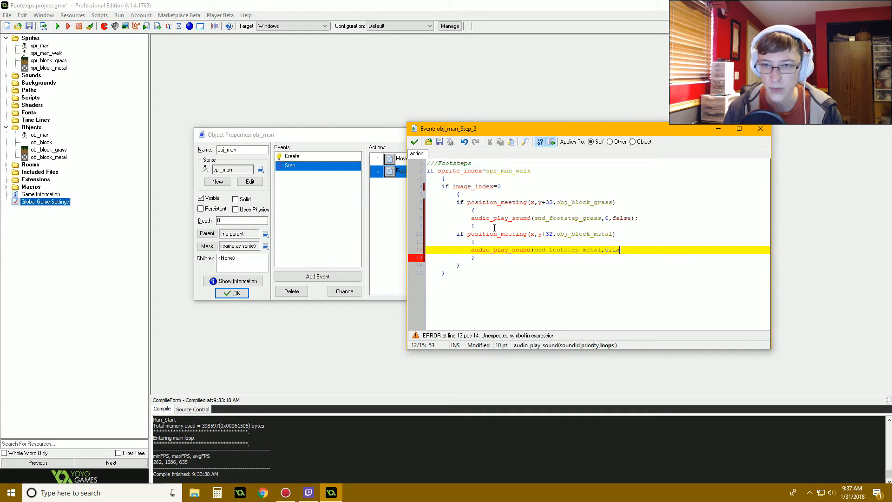
text(lse);)
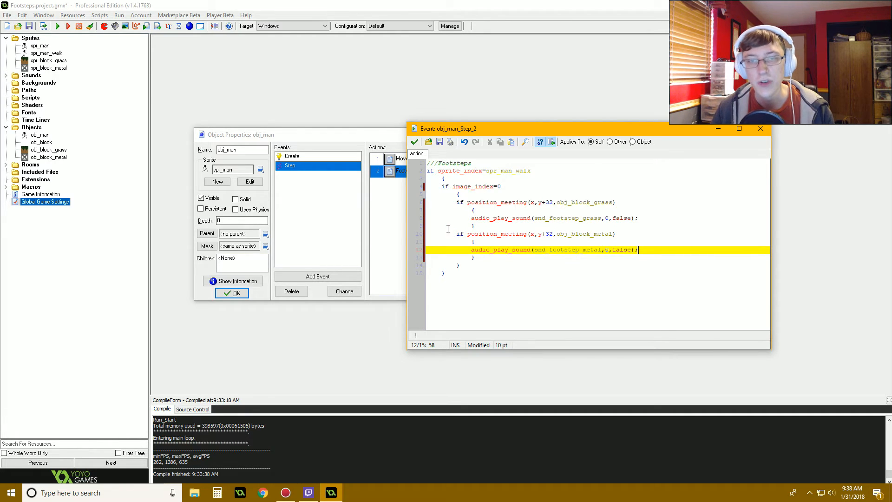
mouse_move(510, 283)
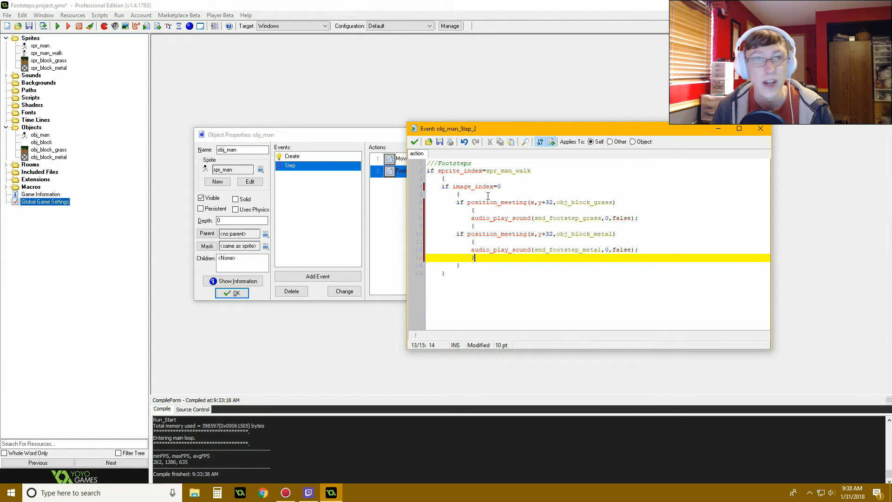
click(500, 186)
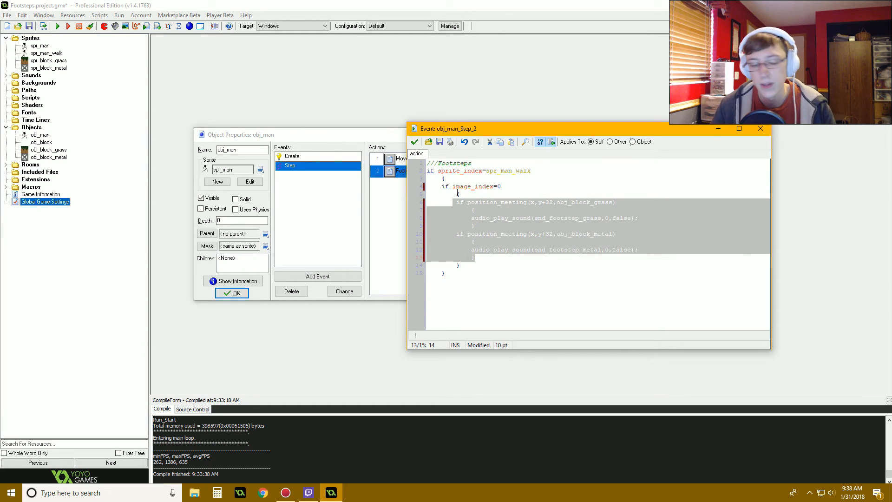
mouse_move(480, 211)
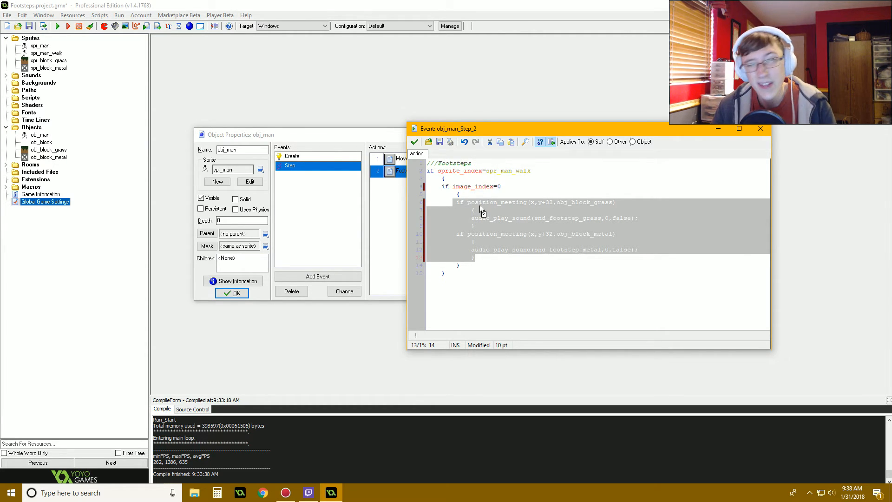
mouse_move(523, 278)
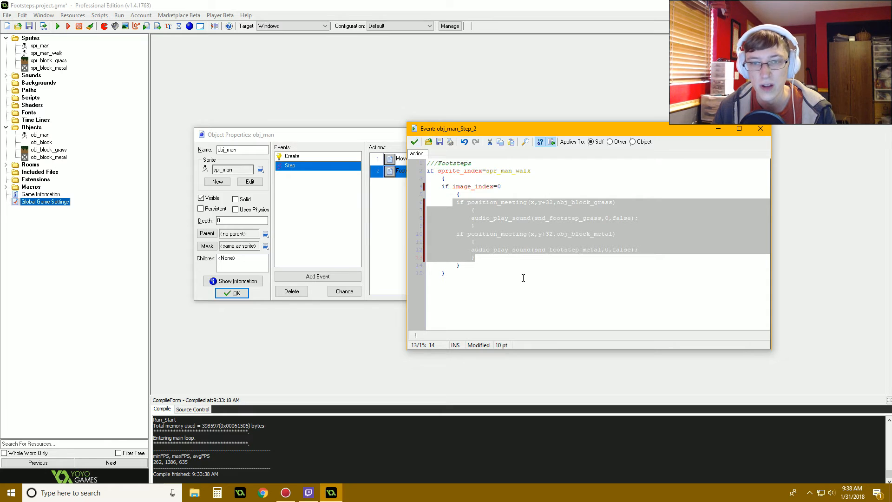
Step: Accept the Footsteps code and compile and run the game to test it
click(459, 266)
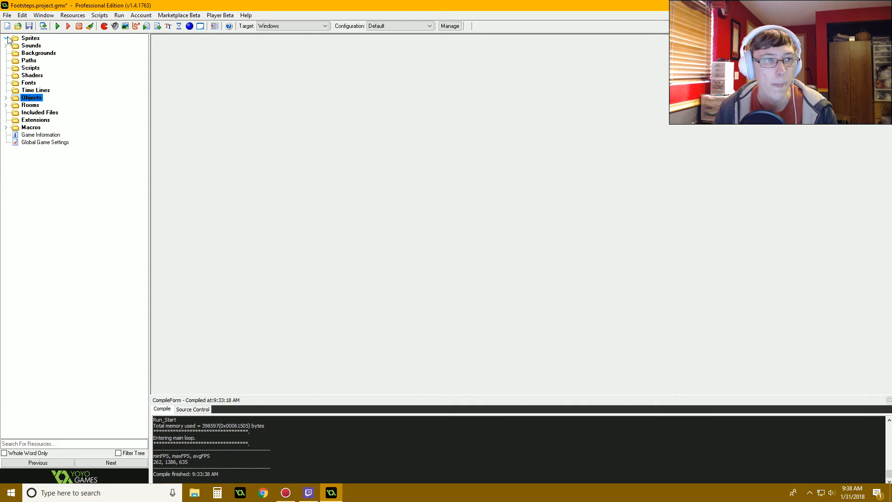
click(56, 26)
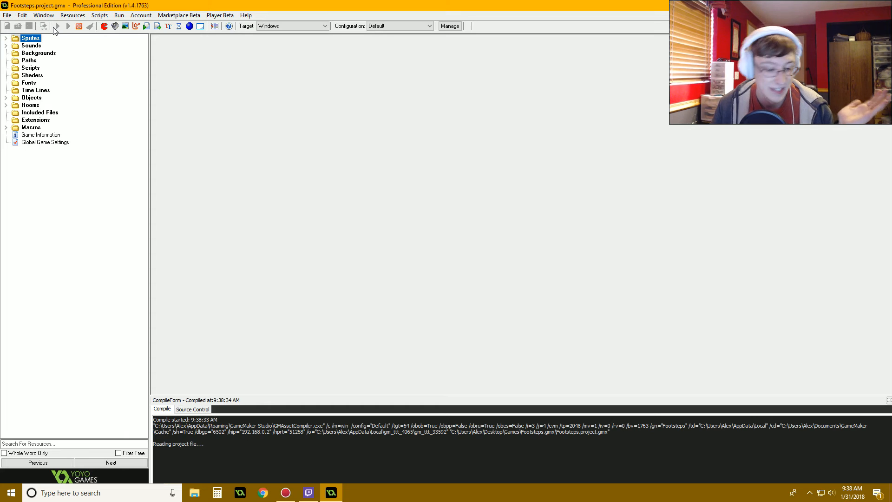
mouse_move(55, 26)
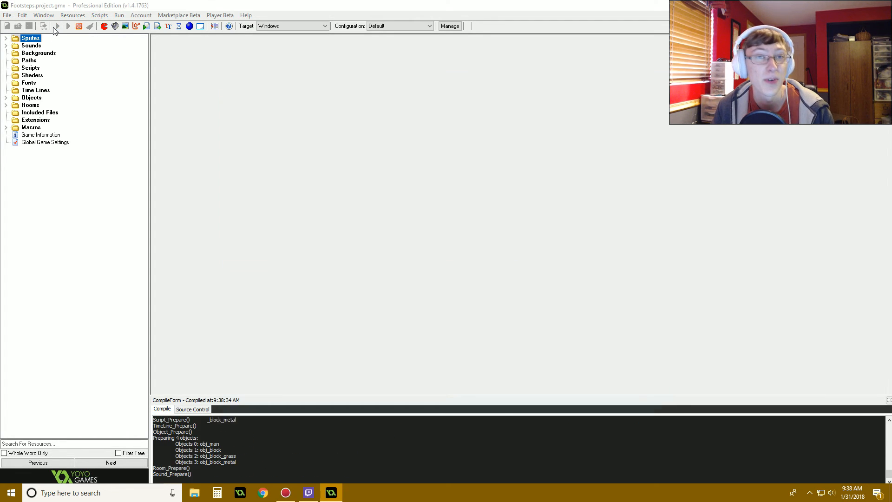
click(67, 26)
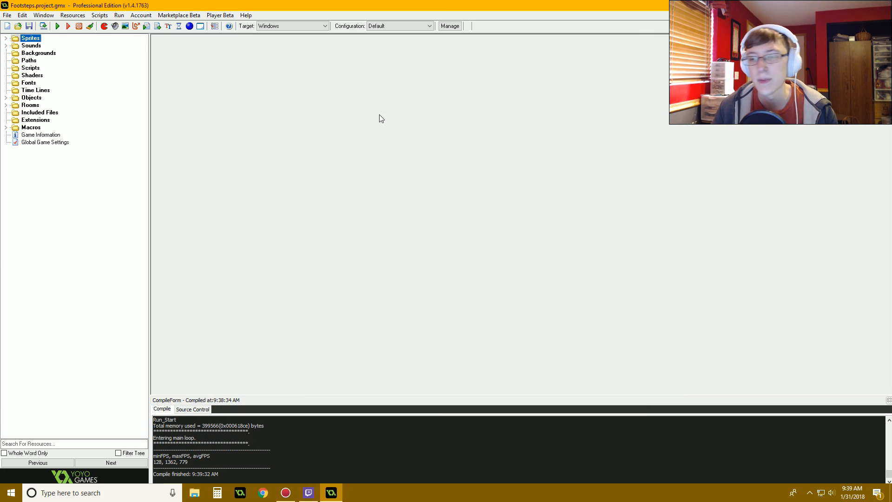
mouse_move(382, 122)
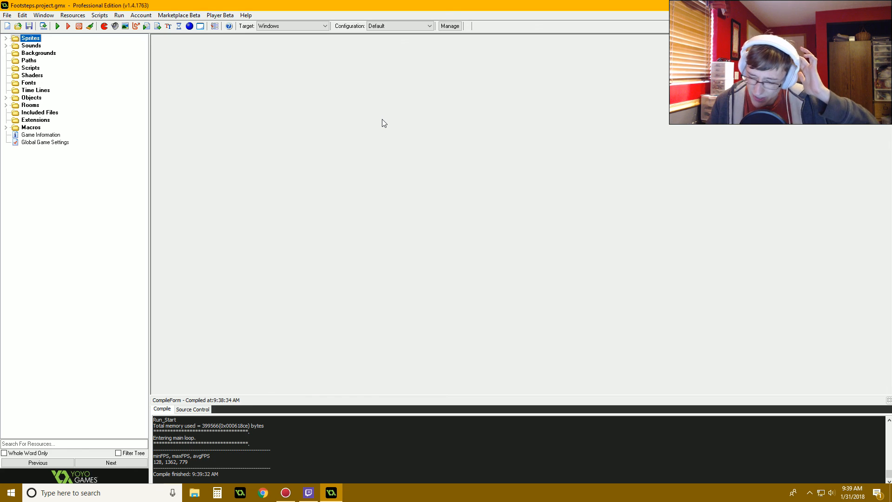
mouse_move(351, 99)
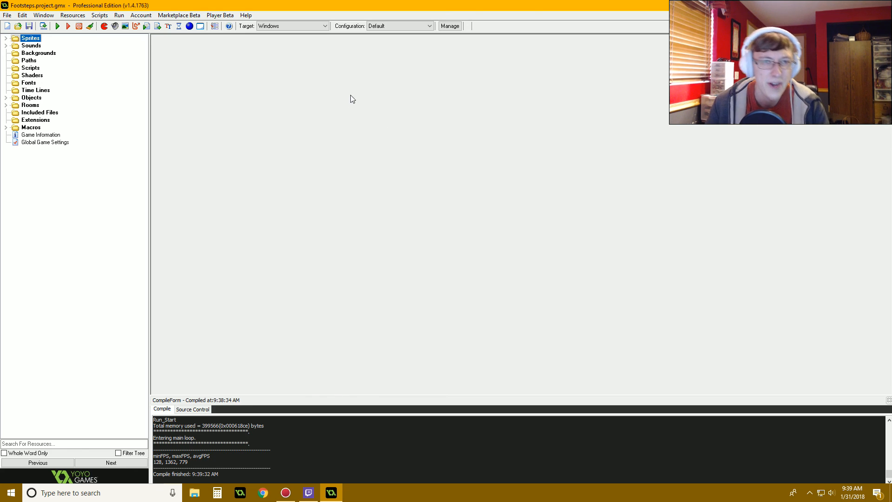
mouse_move(358, 101)
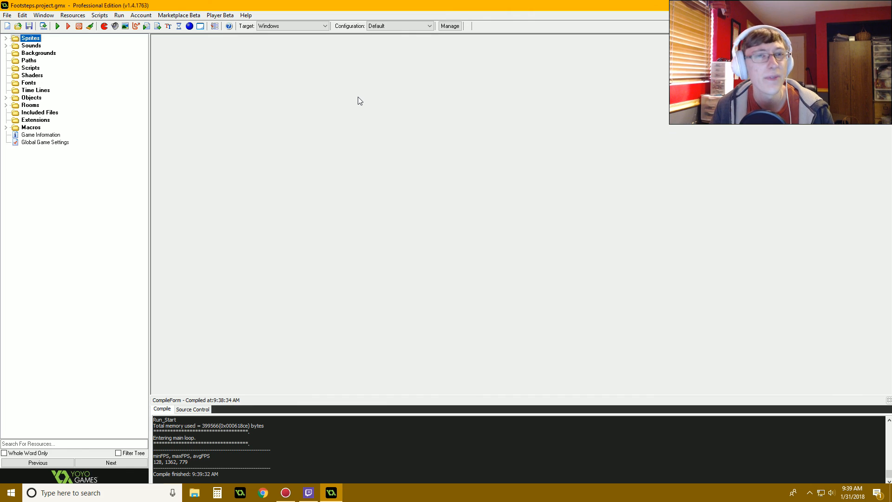